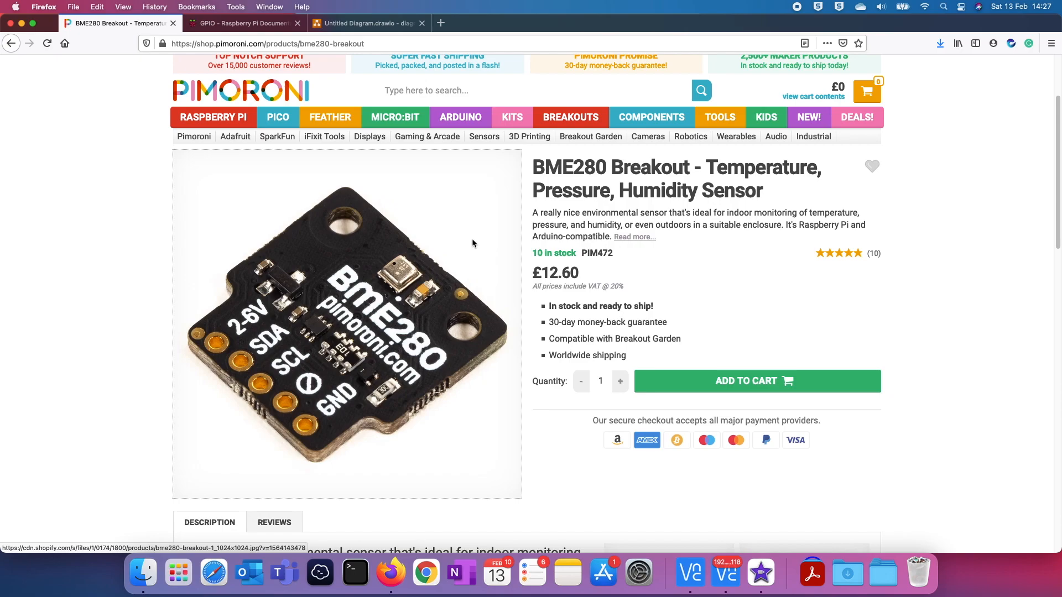
mouse_move(142, 298)
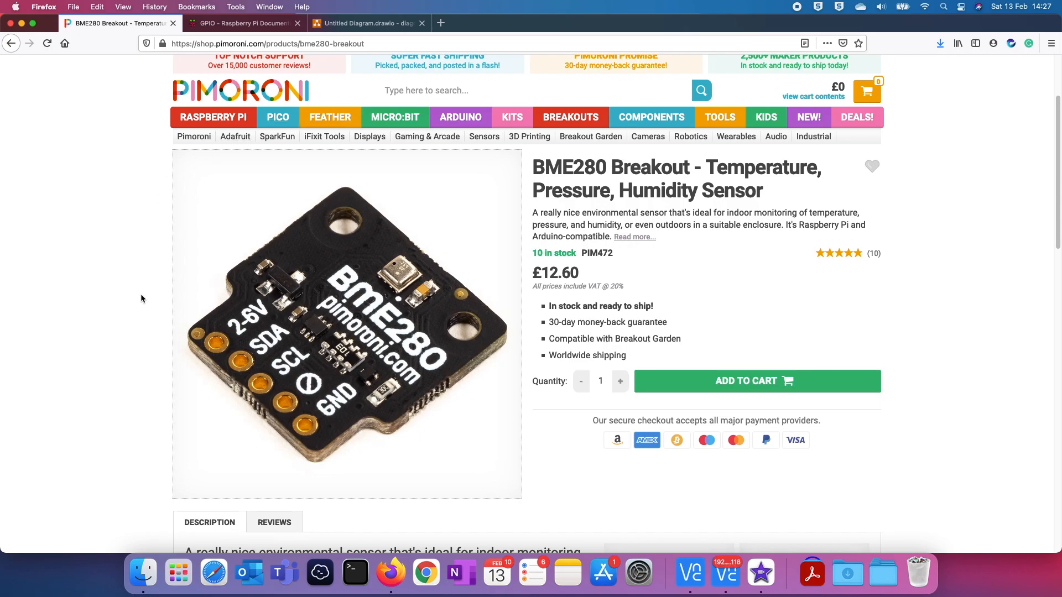
mouse_move(251, 154)
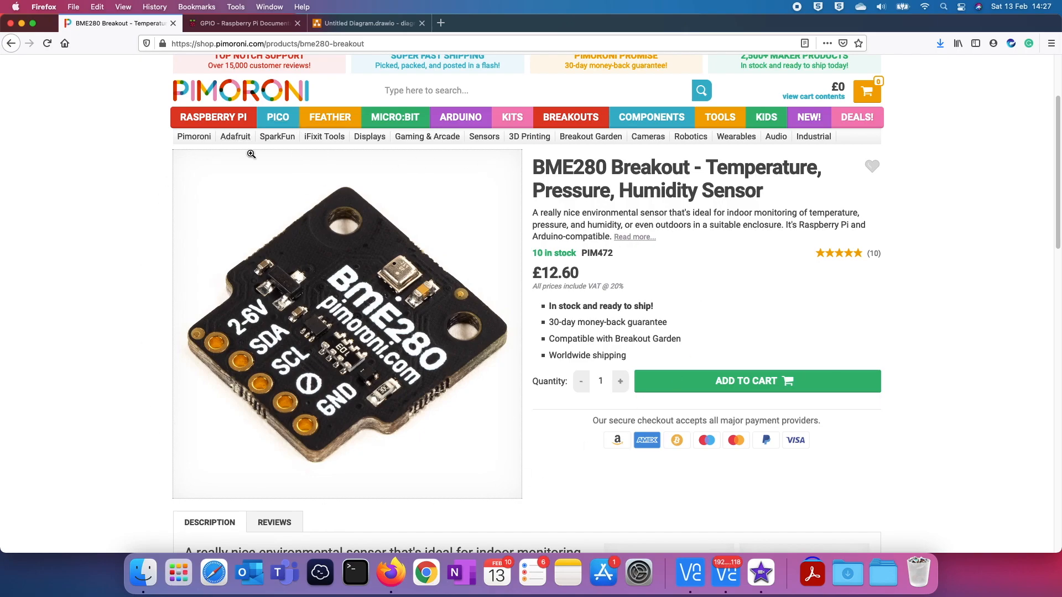
mouse_move(475, 509)
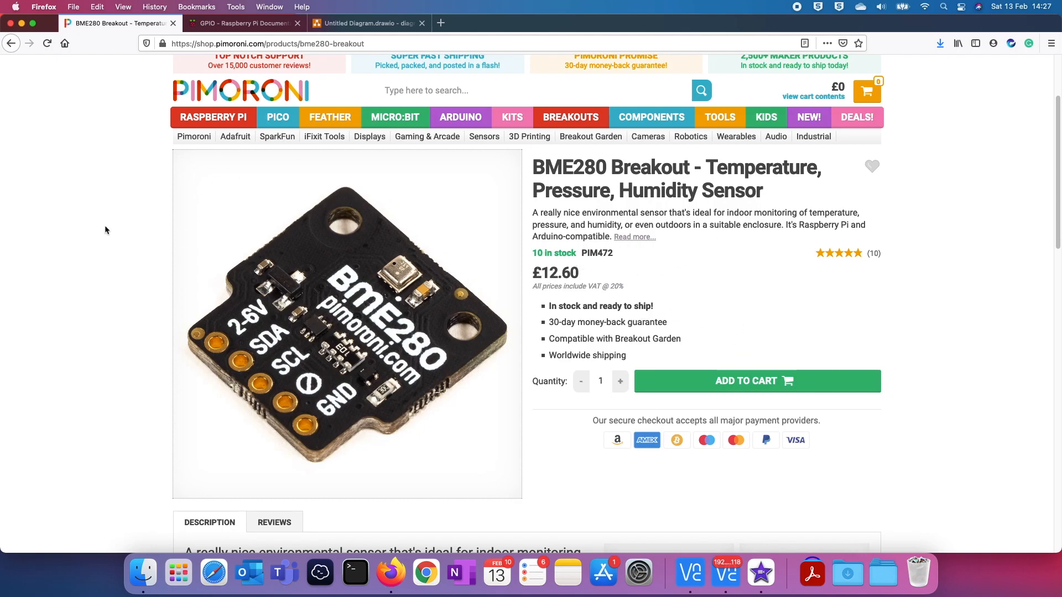
mouse_move(318, 490)
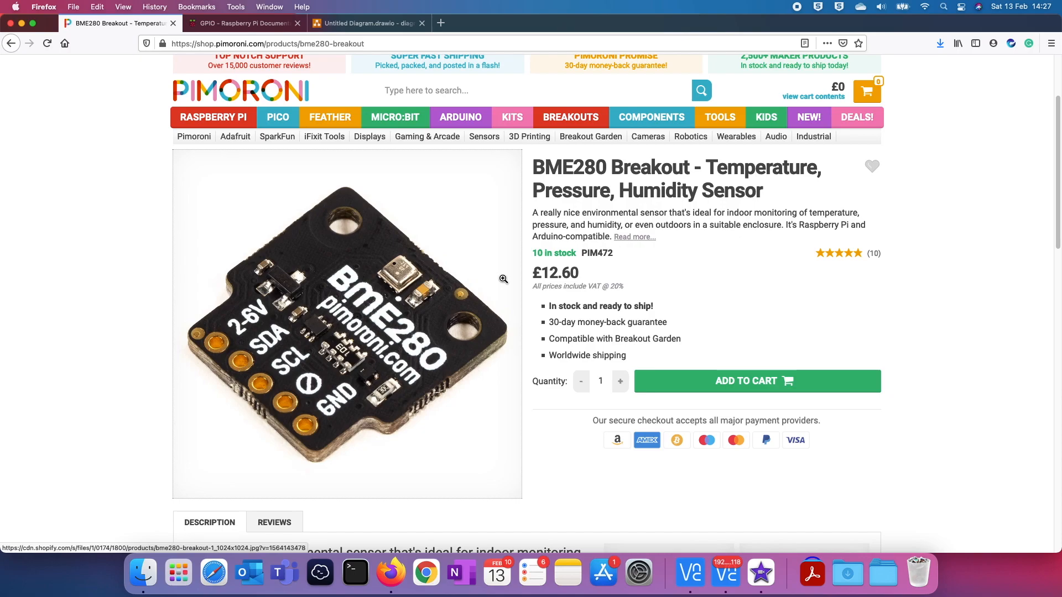
mouse_move(357, 279)
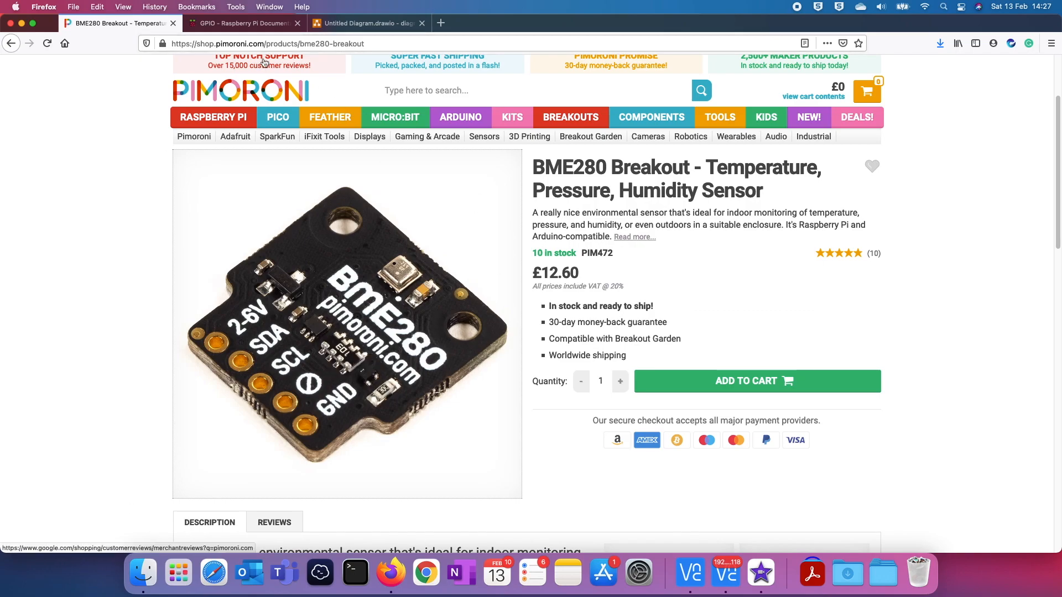
- Switch Firefox to the 'GPIO - Raspberry Pi Documentation' tab showing the 40-pin header
left_click(243, 23)
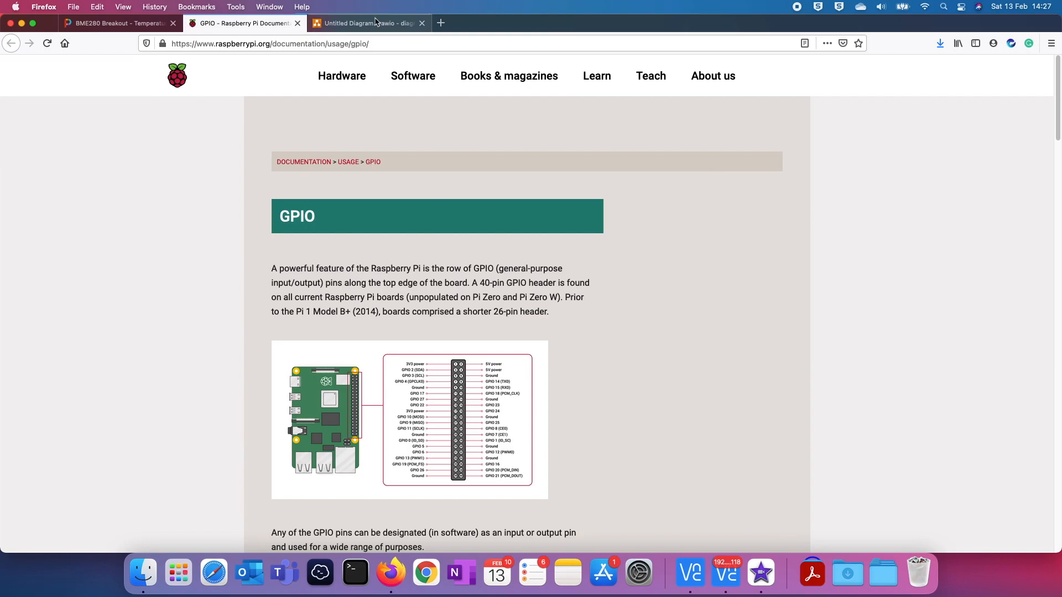
- Switch to the 'Untitled Diagram.drawio' tab with the GPIO pinout beside the BME280 photo
left_click(366, 23)
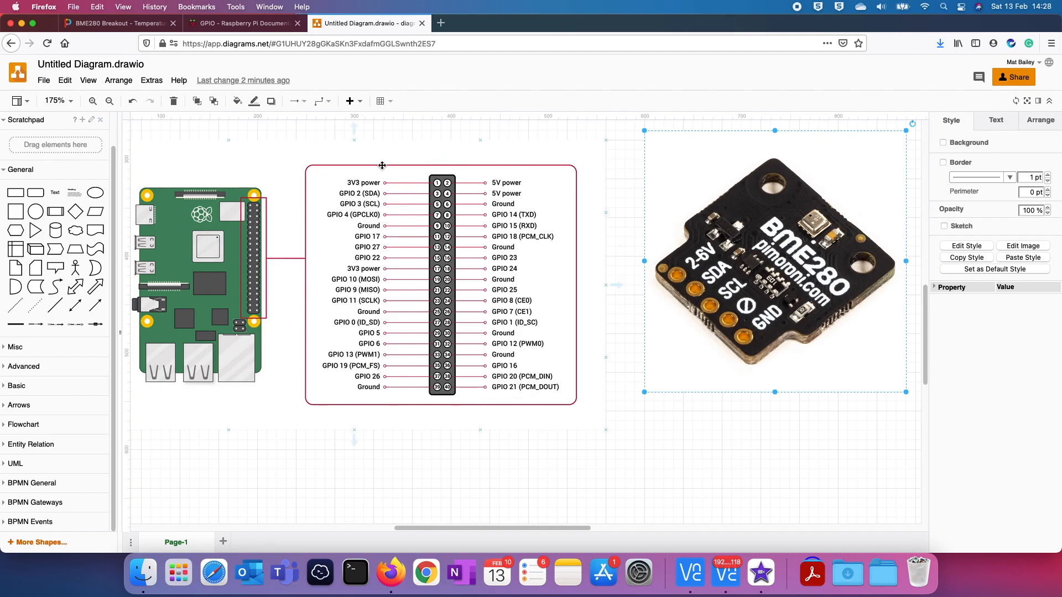
mouse_move(407, 293)
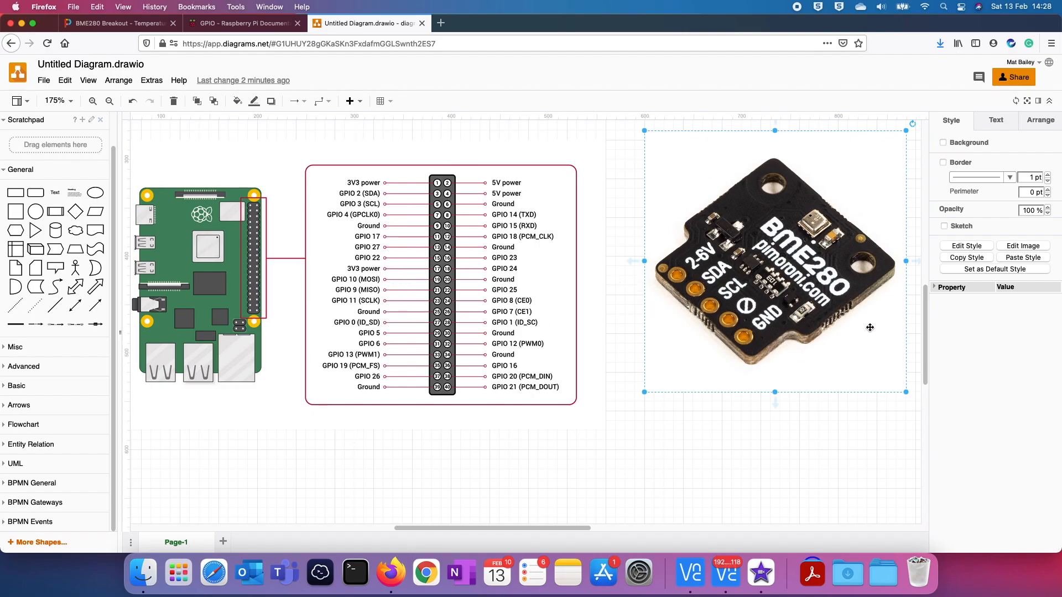
mouse_move(713, 303)
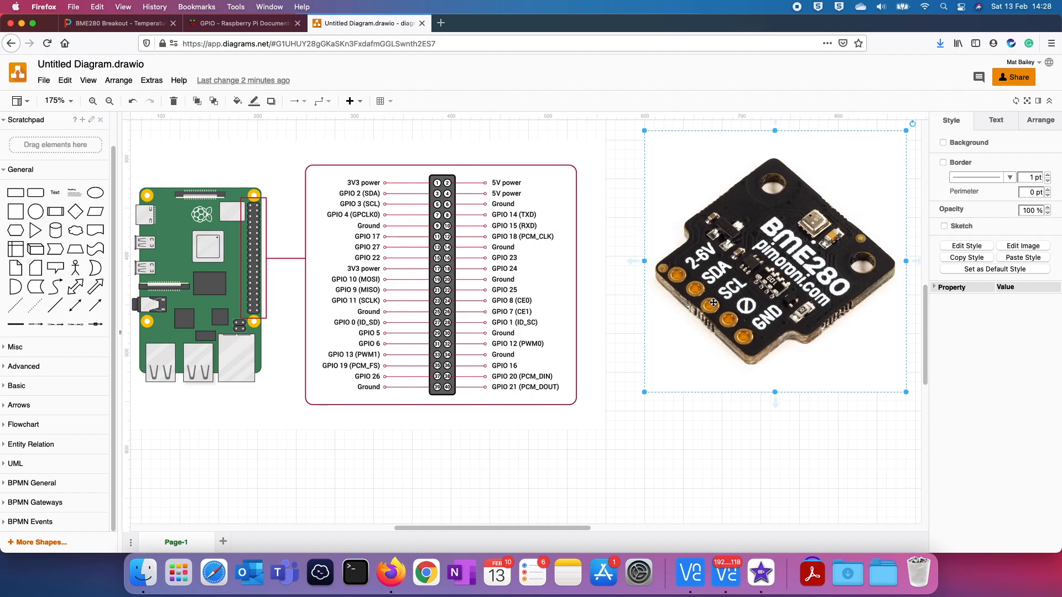
mouse_move(629, 254)
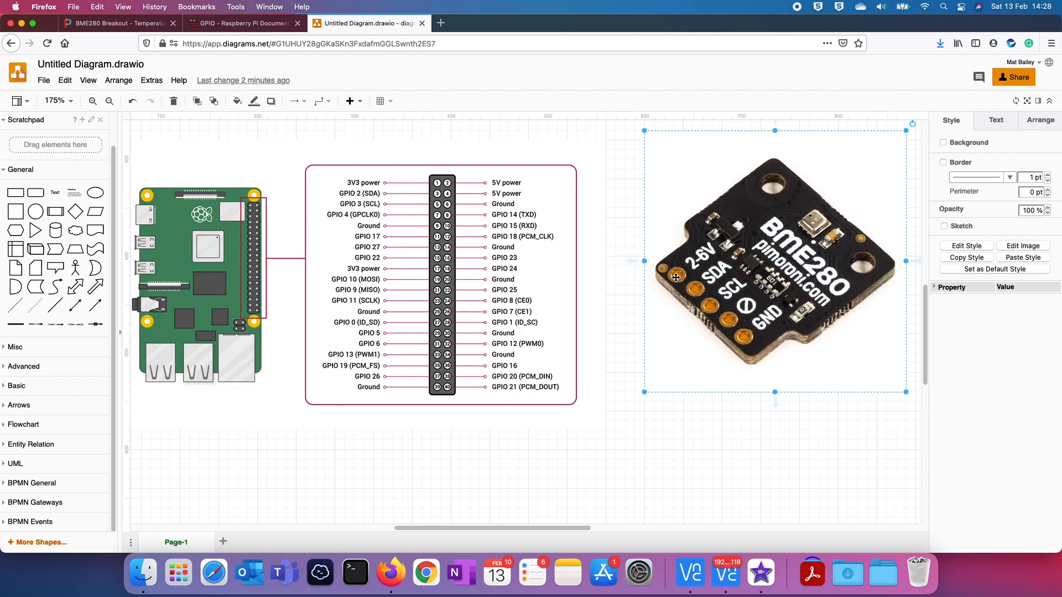
mouse_move(686, 265)
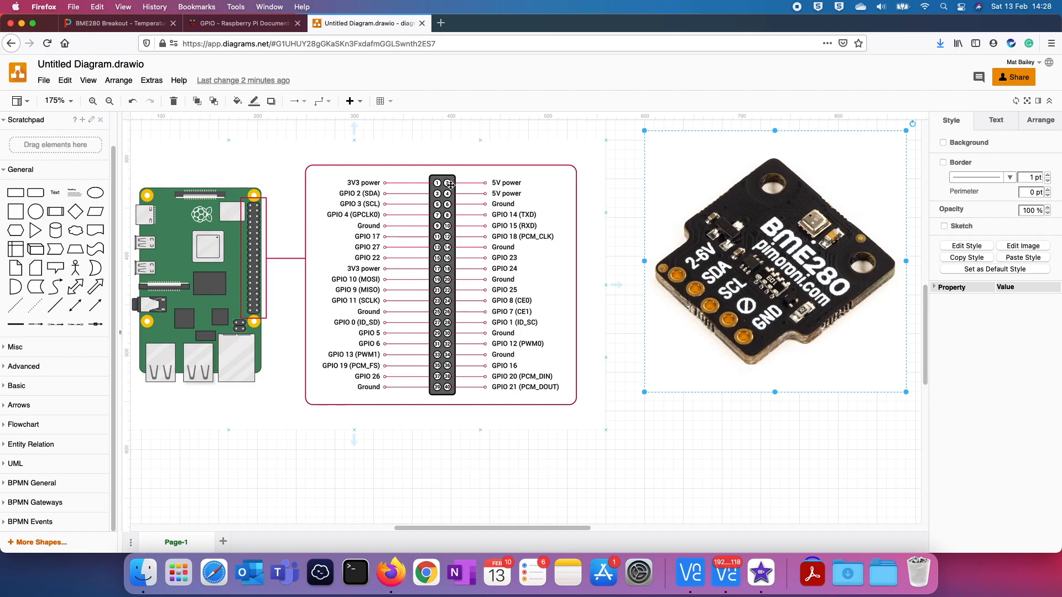
mouse_move(653, 192)
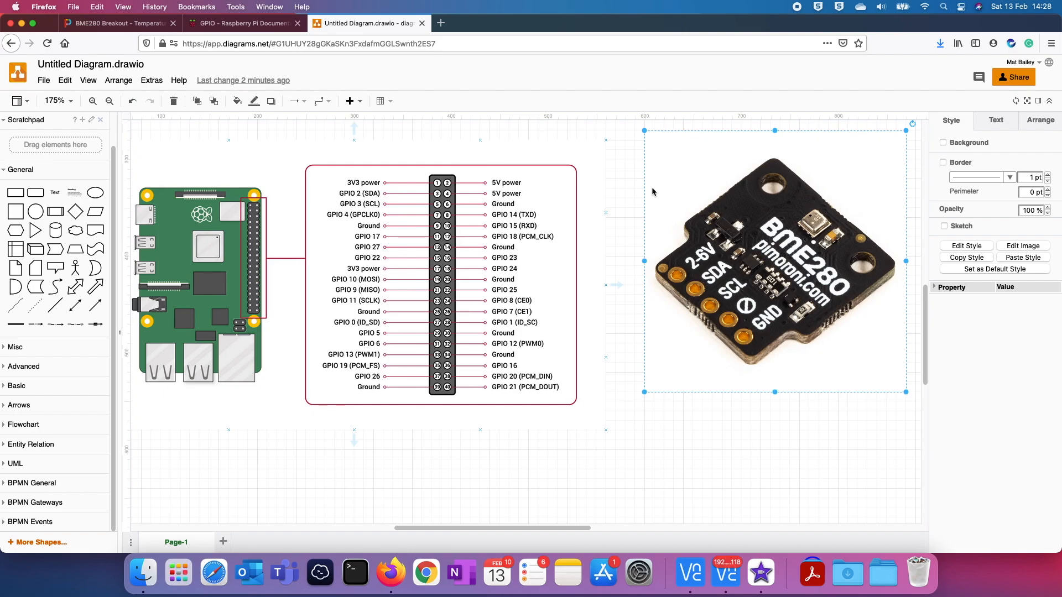
mouse_move(539, 136)
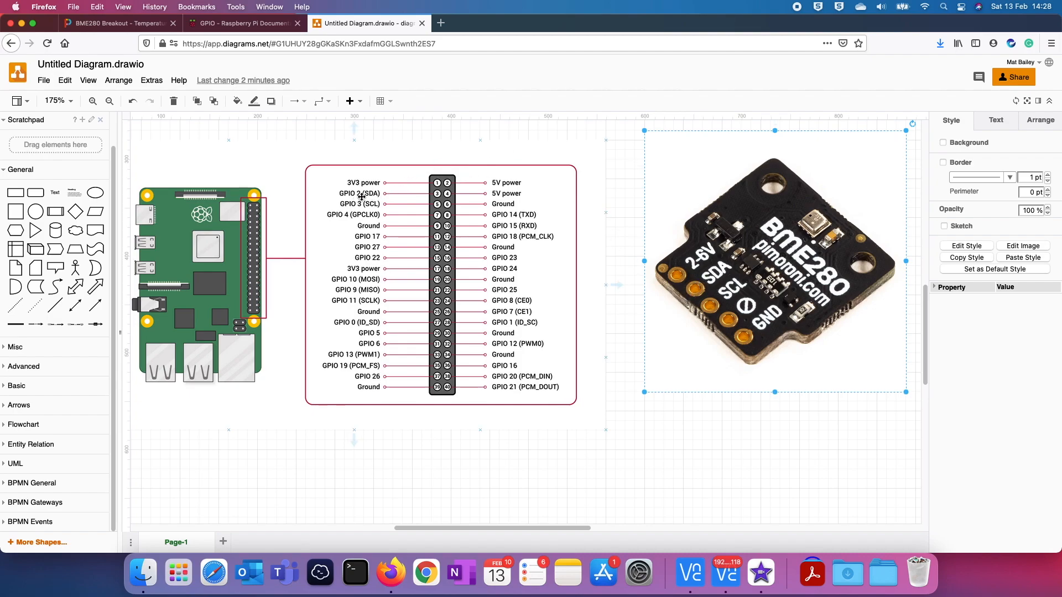
mouse_move(374, 193)
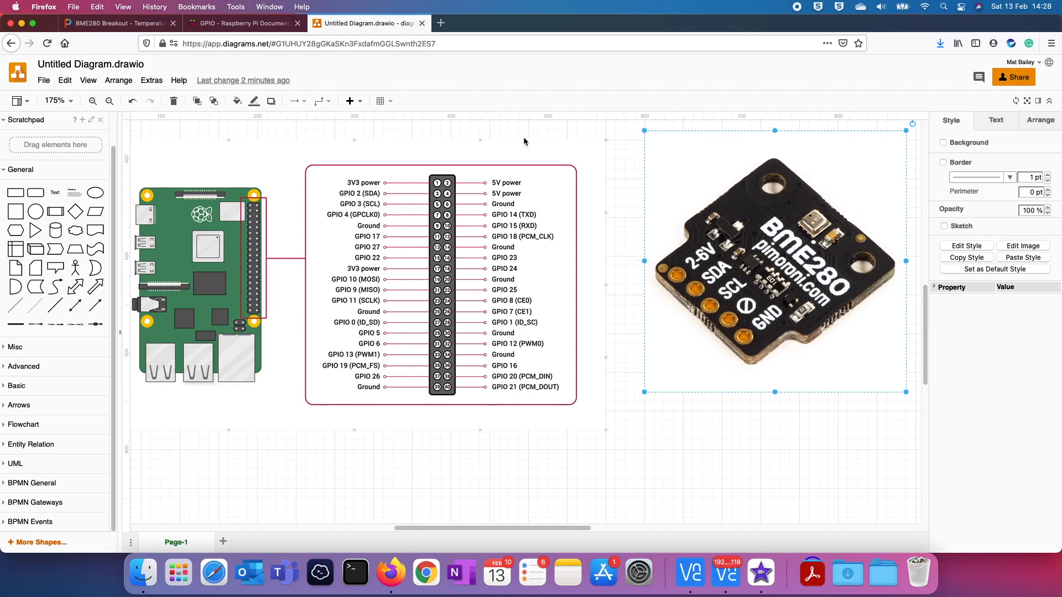
mouse_move(794, 230)
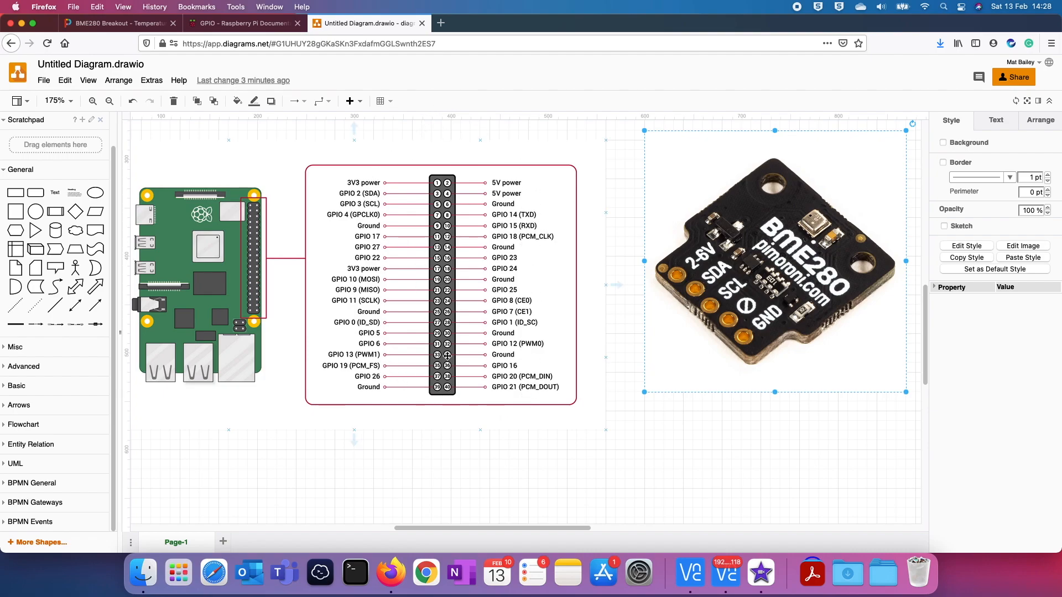
mouse_move(466, 362)
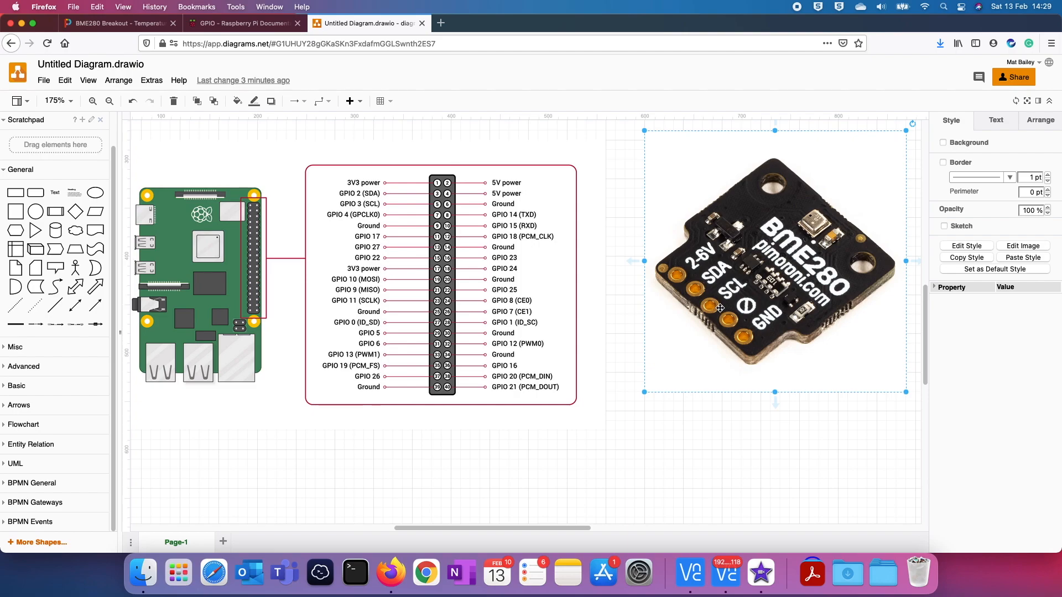
mouse_move(740, 180)
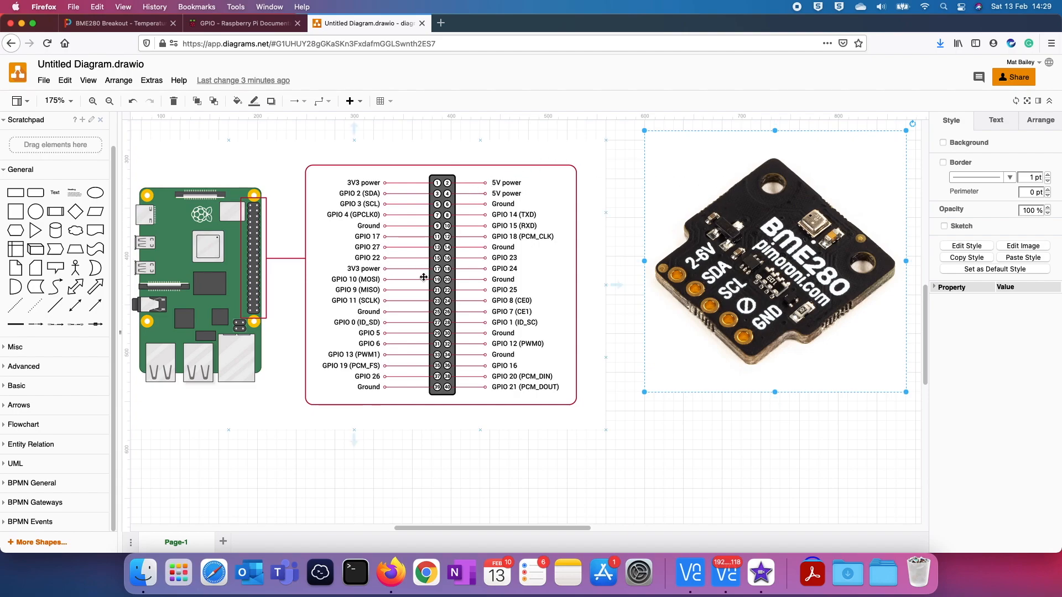
mouse_move(322, 217)
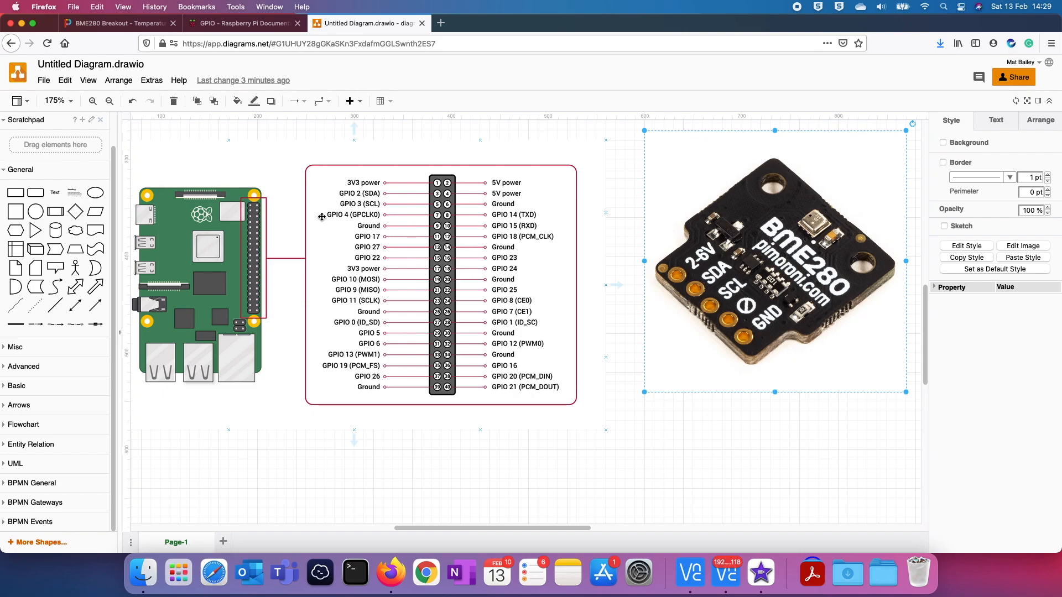
mouse_move(338, 149)
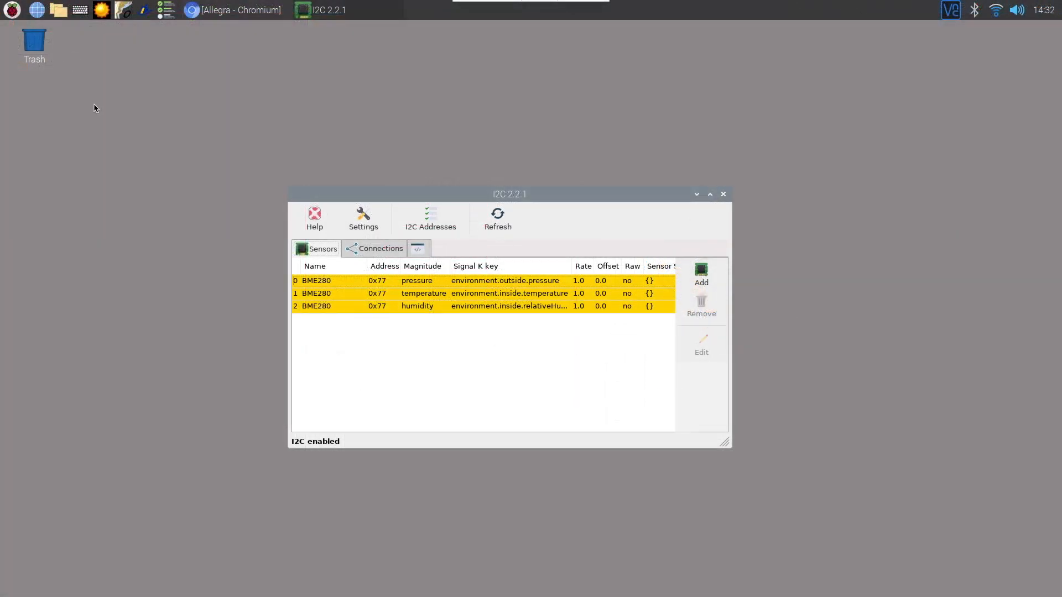
- Launch Raspberry Pi Configuration from the Raspberry menu under Preferences
left_click(13, 8)
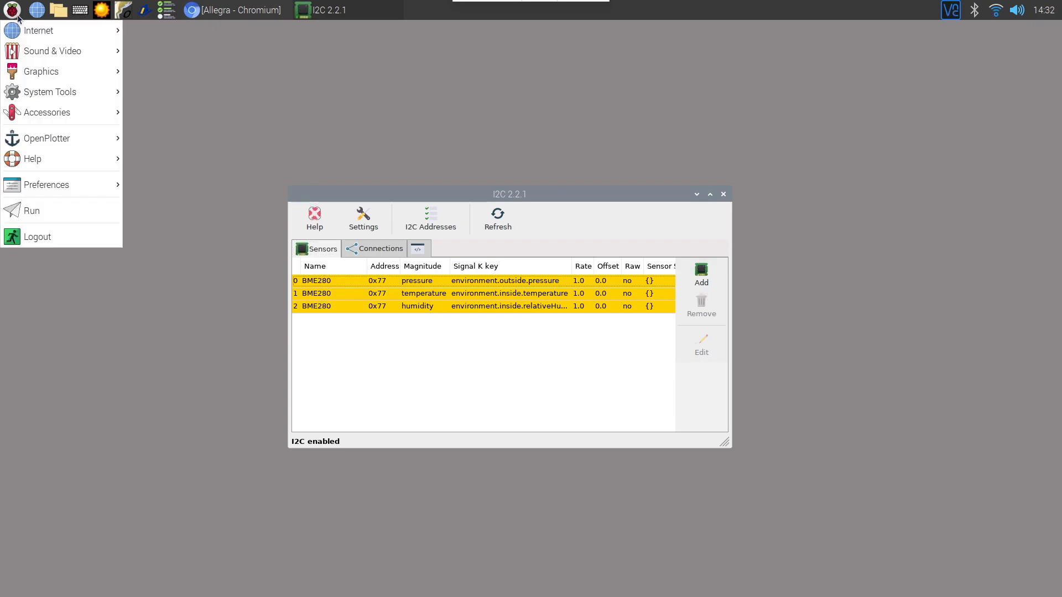
mouse_move(65, 92)
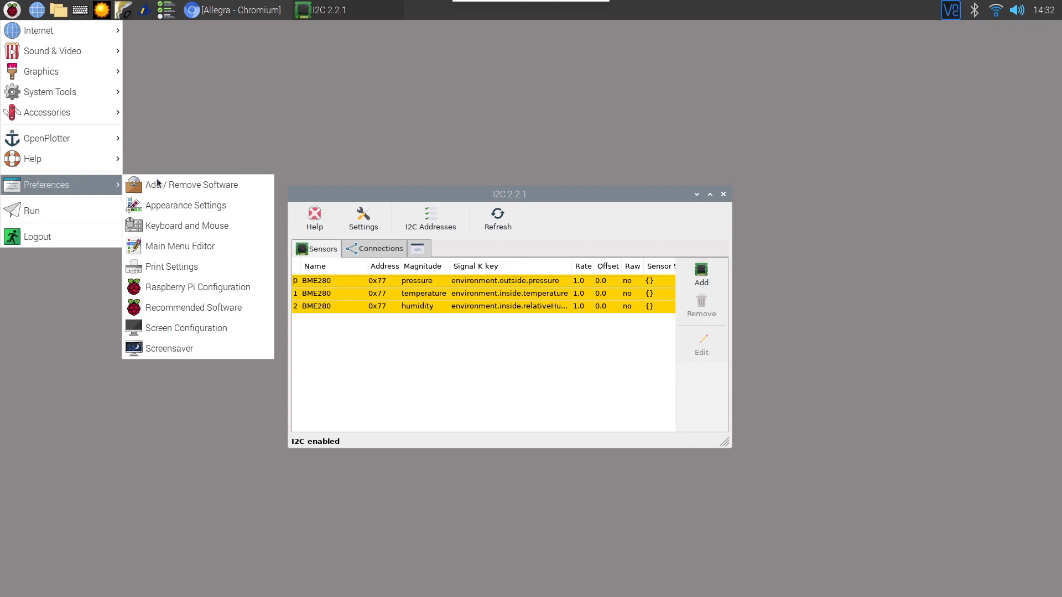
mouse_move(184, 294)
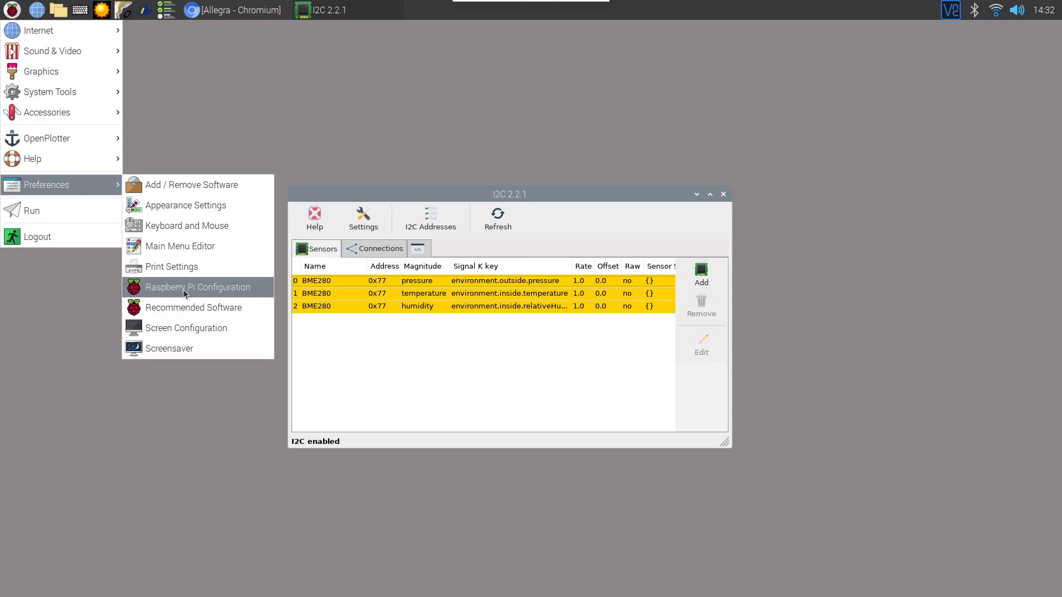
left_click(185, 295)
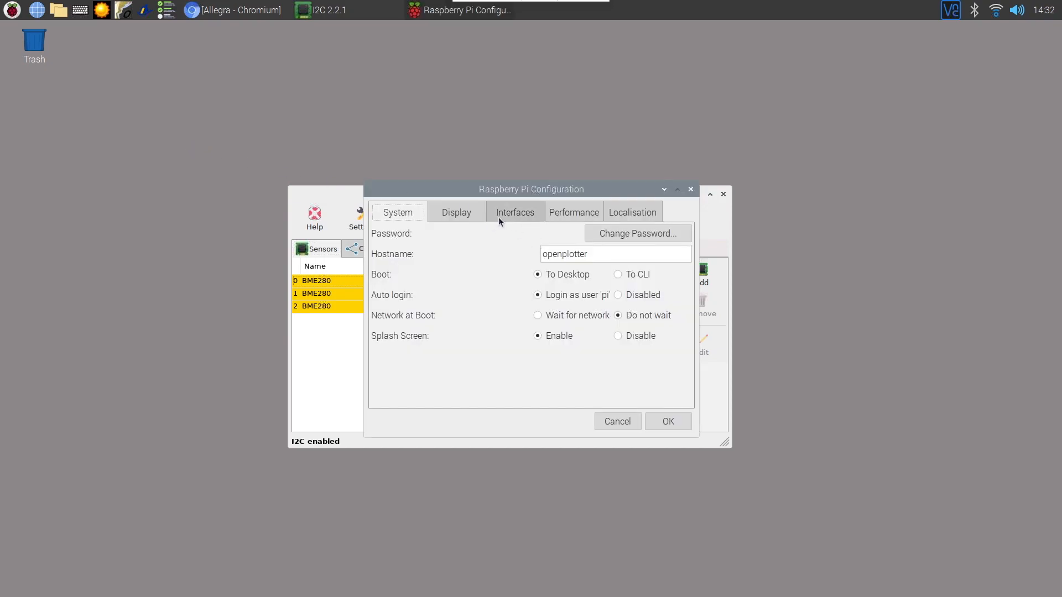
- On the Interfaces tab, set I2C to Enable
left_click(515, 212)
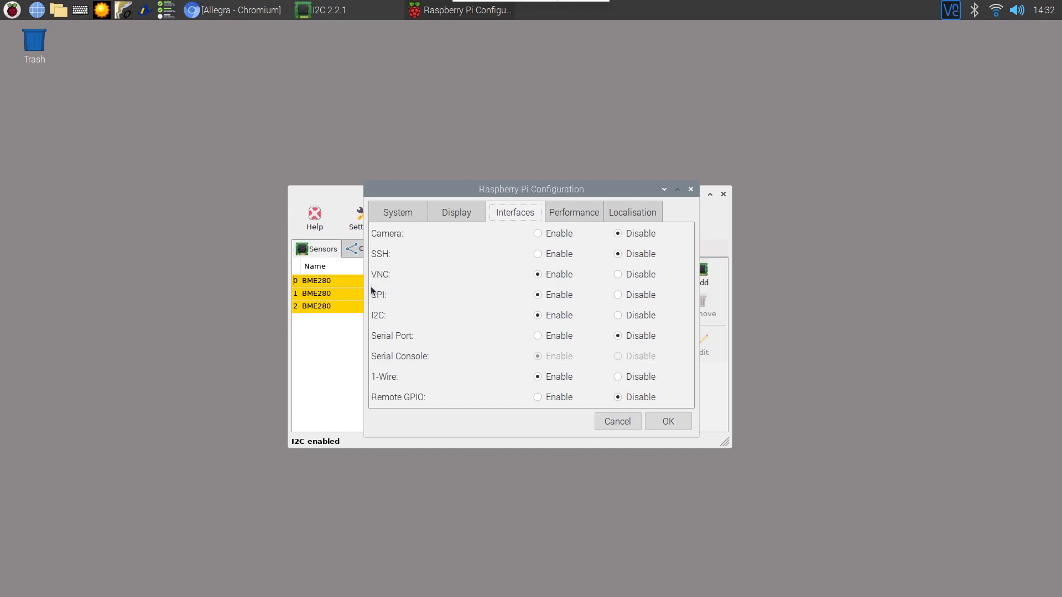
mouse_move(386, 316)
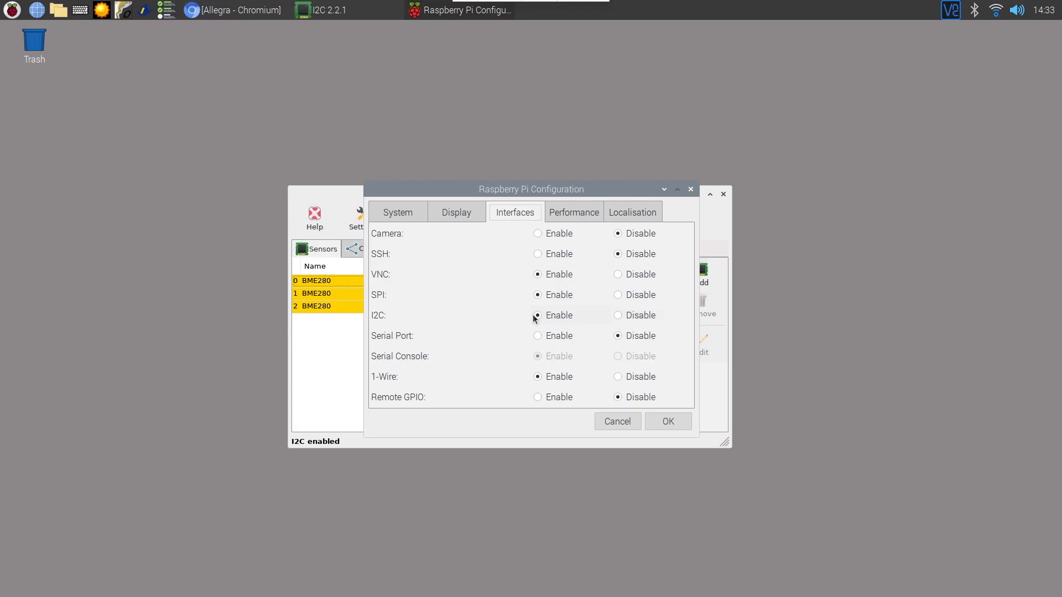
left_click(537, 315)
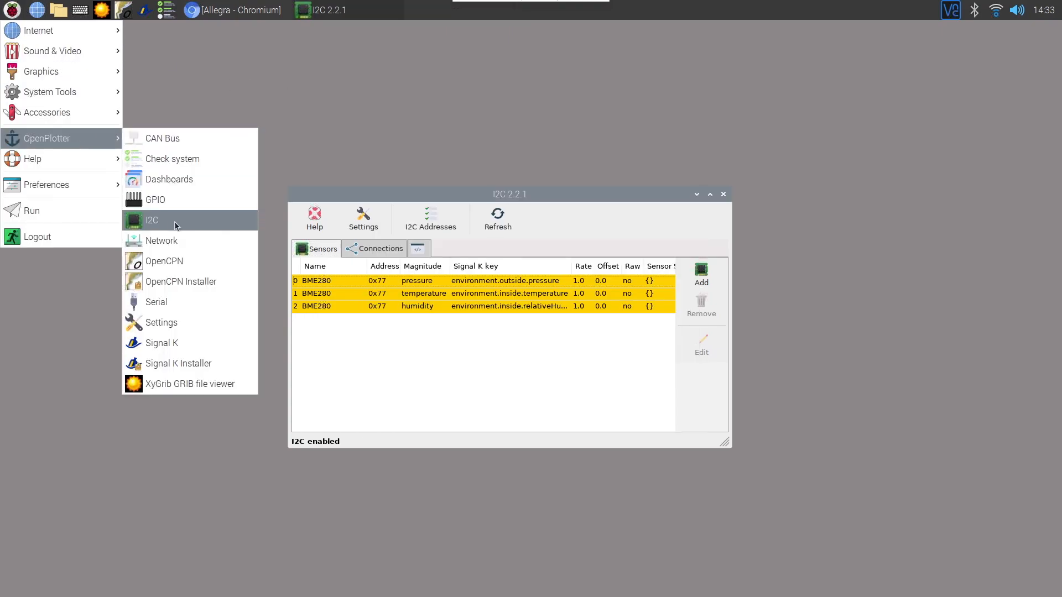
mouse_move(164, 159)
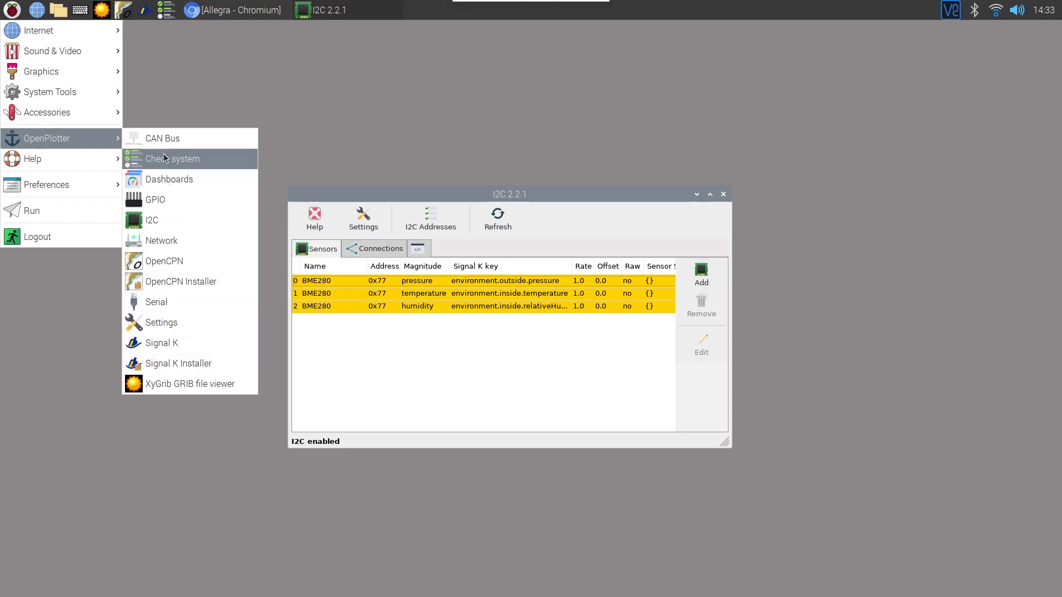
mouse_move(180, 292)
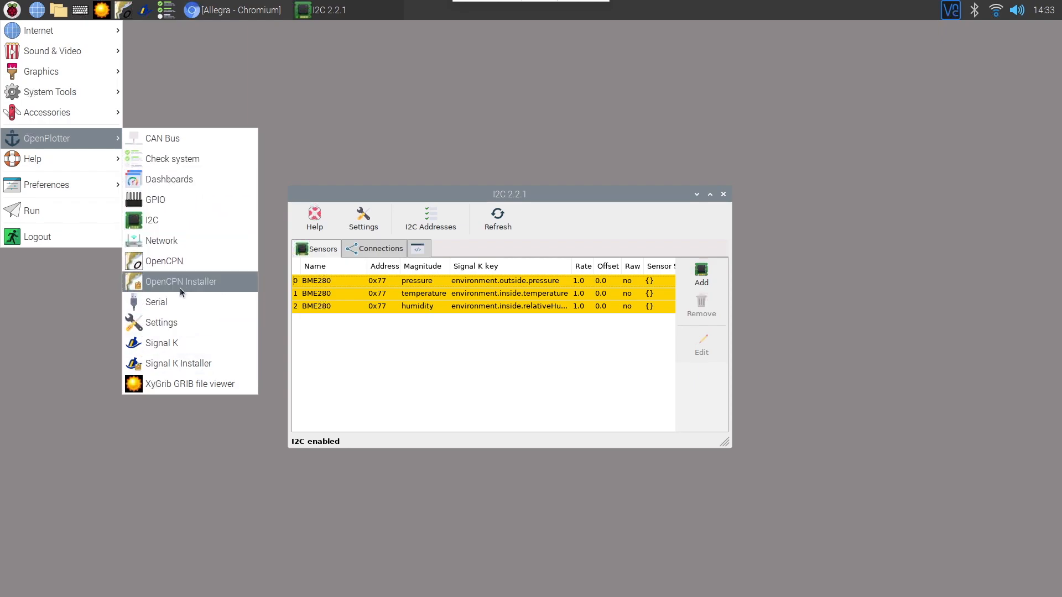
mouse_move(185, 289)
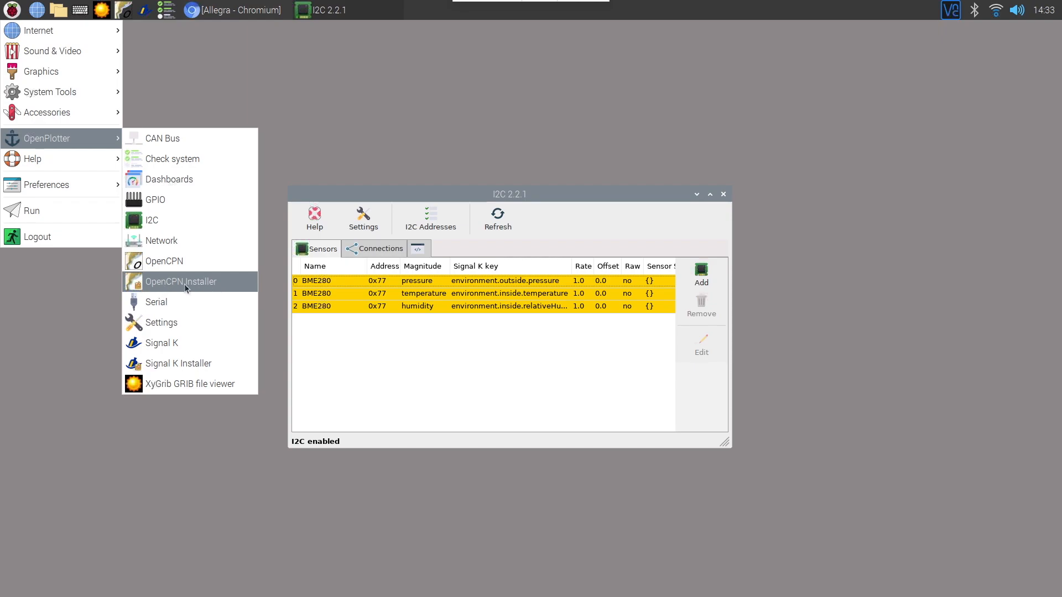
mouse_move(204, 291)
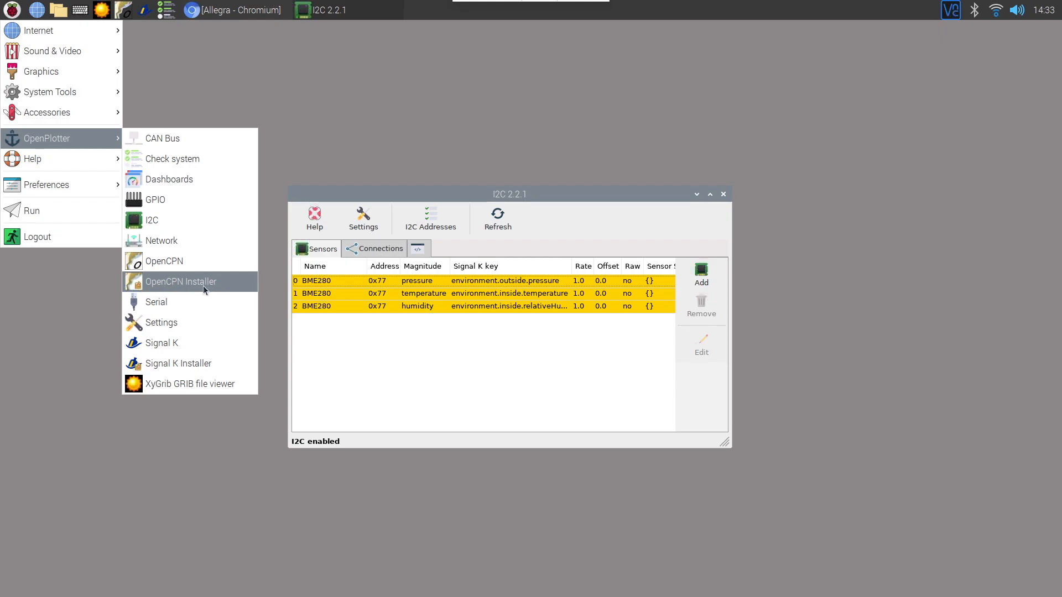
mouse_move(176, 235)
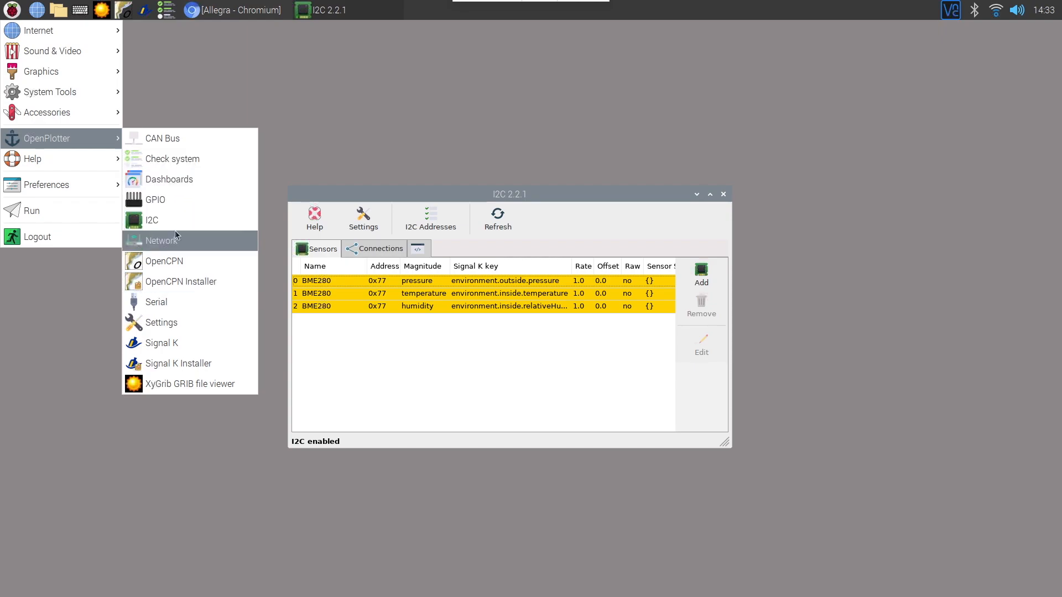
mouse_move(171, 254)
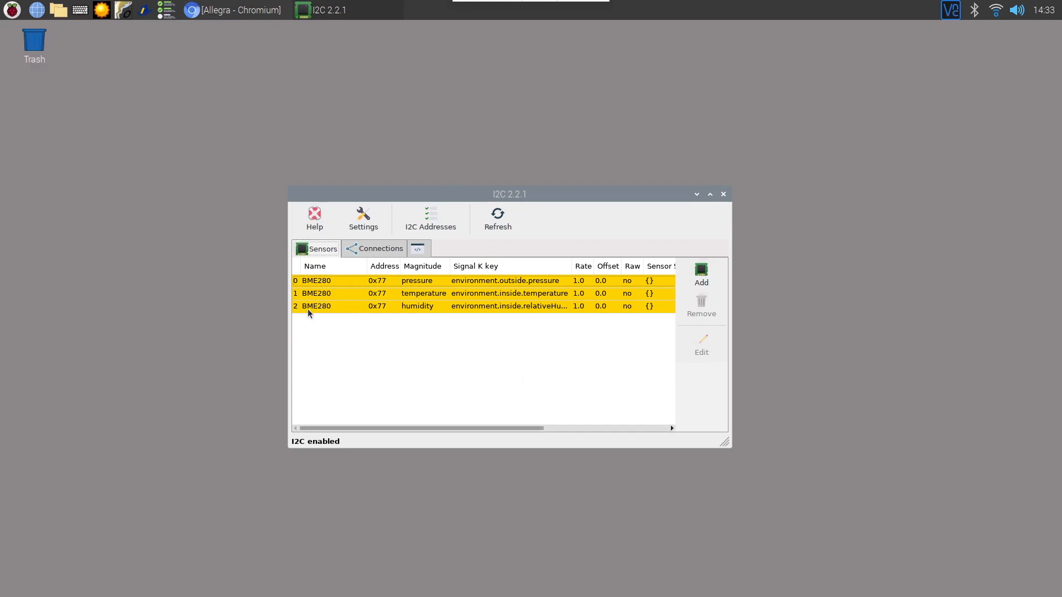
- View the i2cdetect address grid and highlight the detected device at address 77
left_click(430, 219)
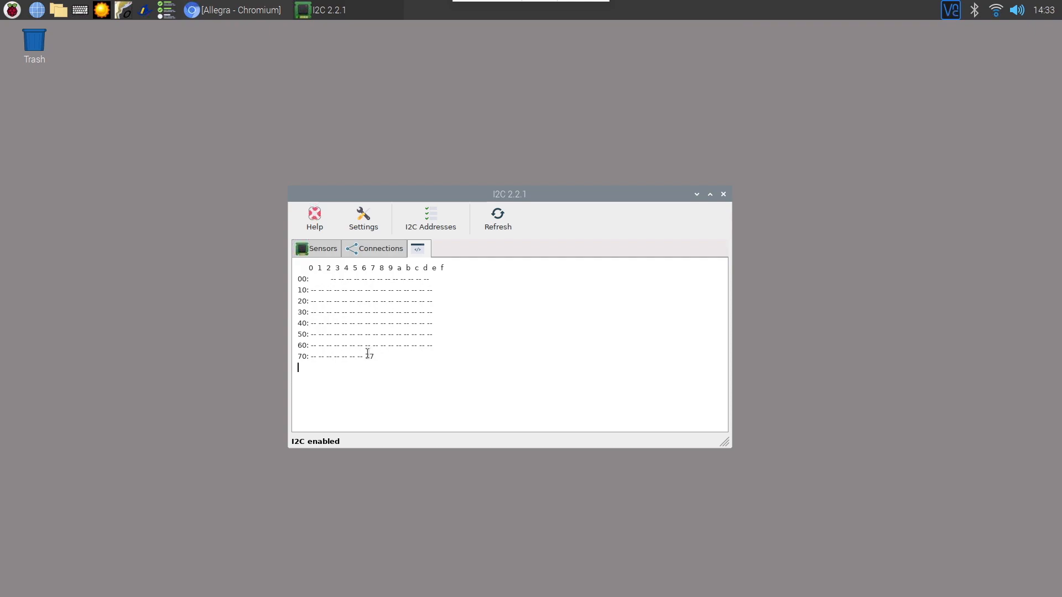
double_click(369, 356)
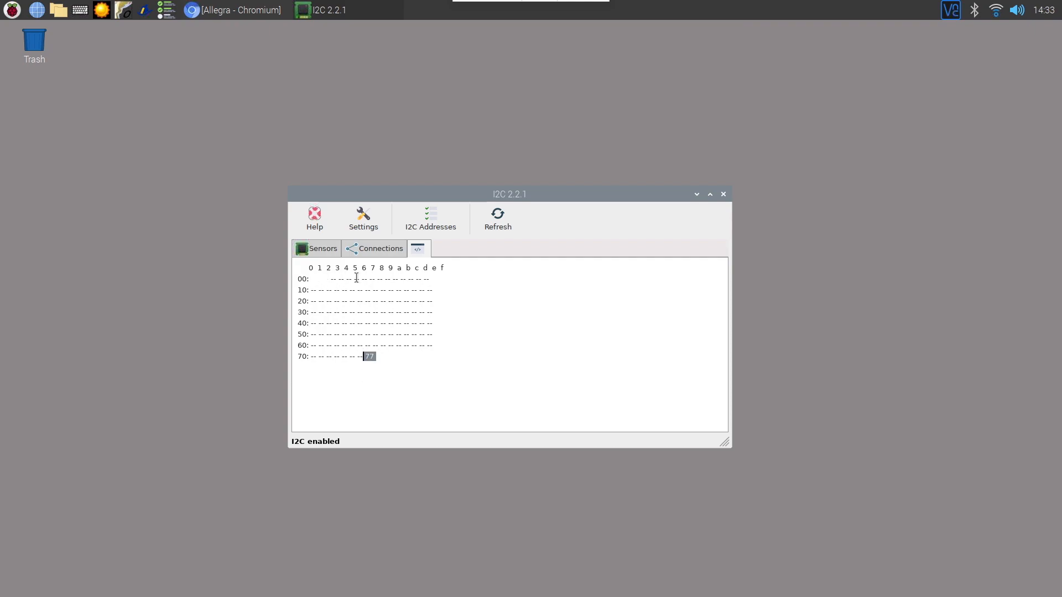
mouse_move(352, 344)
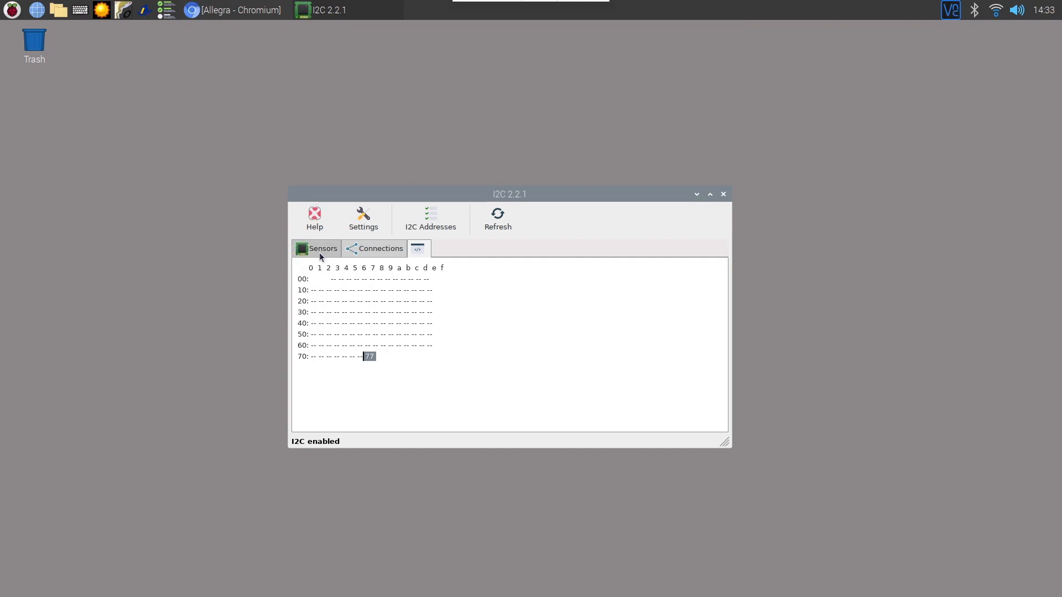
- Add a new BME280 sensor at detected address 0x77 from the Sensors tab
left_click(317, 249)
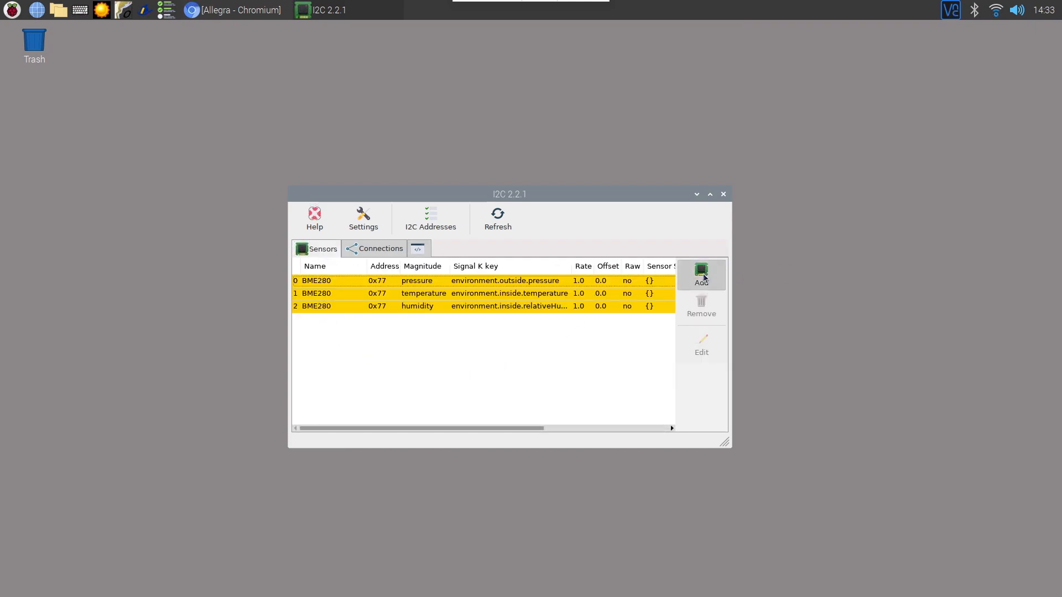
left_click(701, 272)
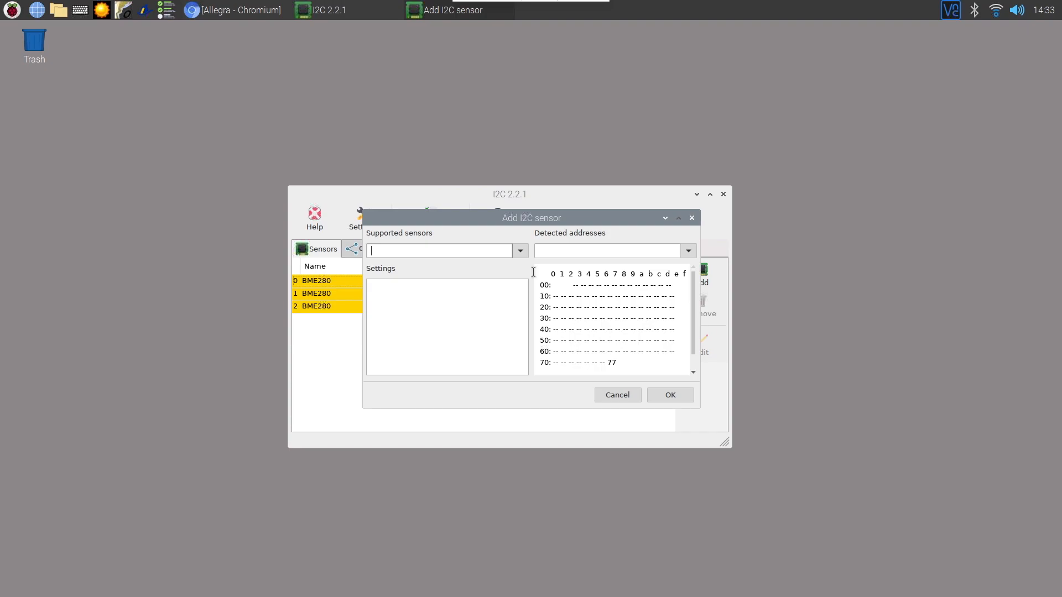
left_click(519, 250)
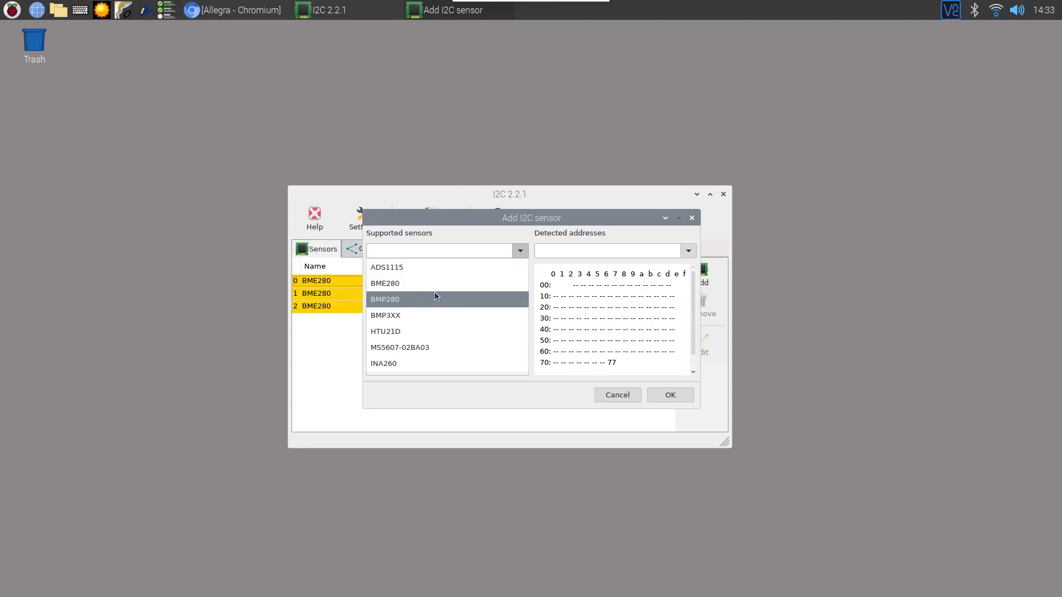
left_click(385, 283)
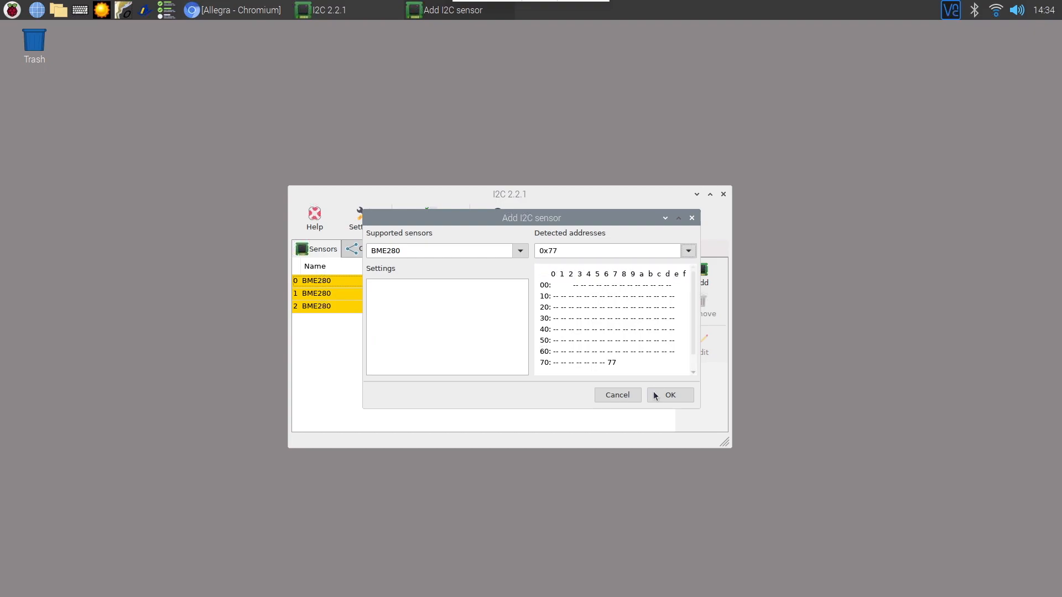
left_click(670, 395)
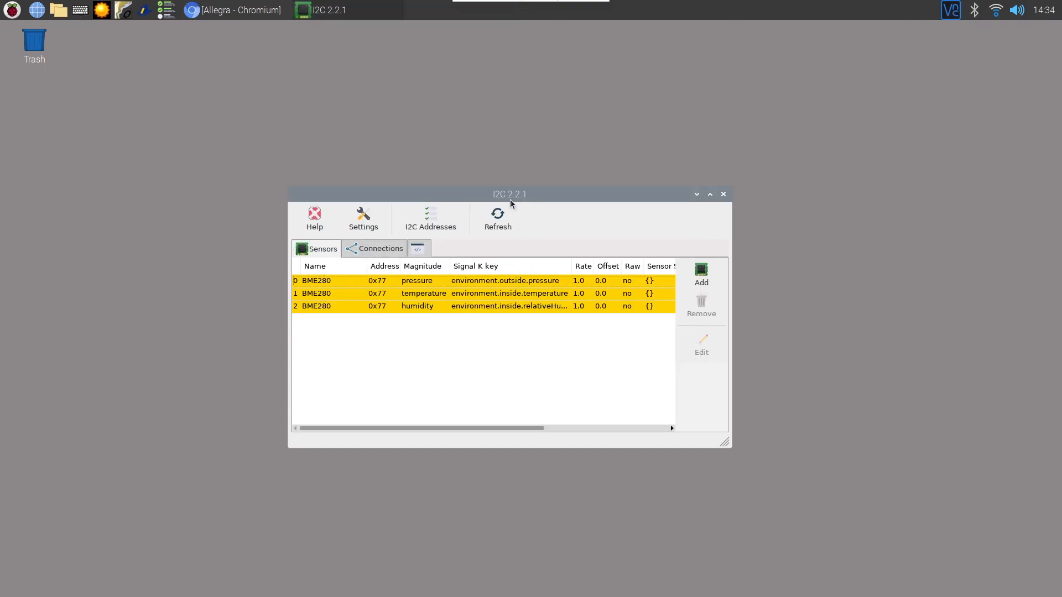
mouse_move(410, 313)
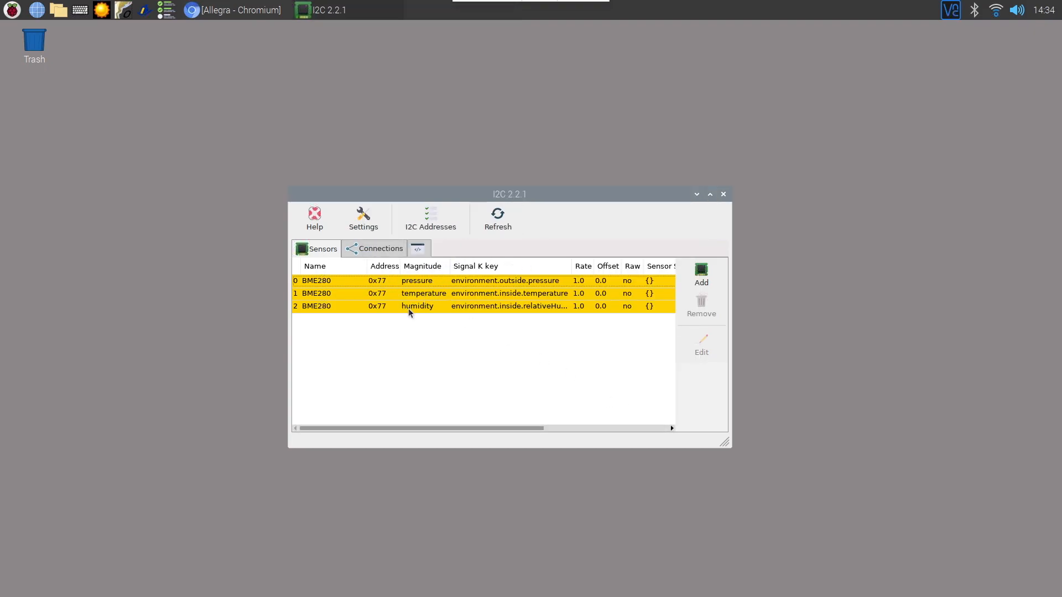
mouse_move(487, 275)
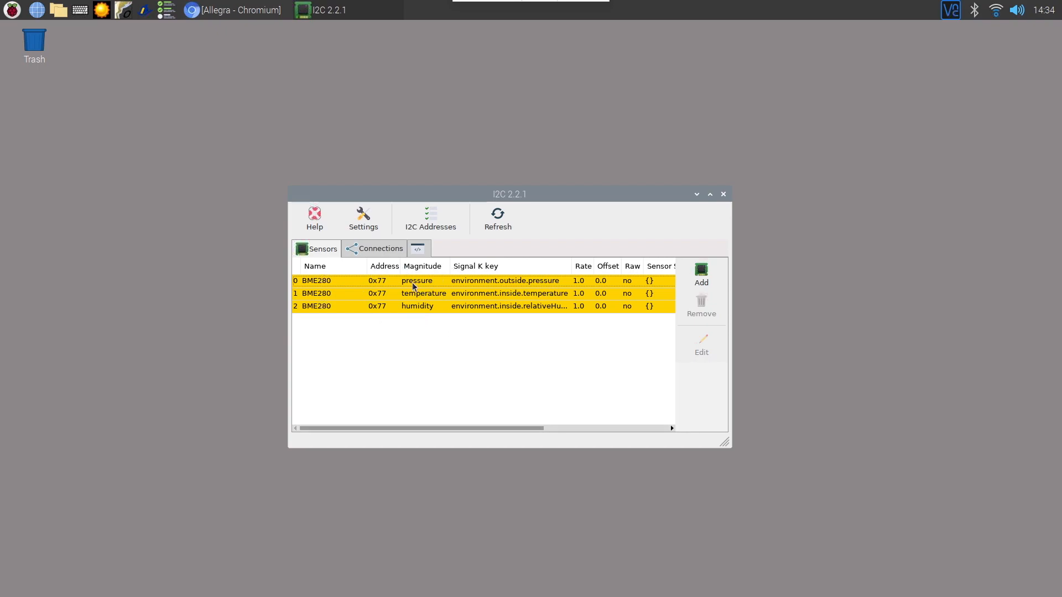
mouse_move(416, 306)
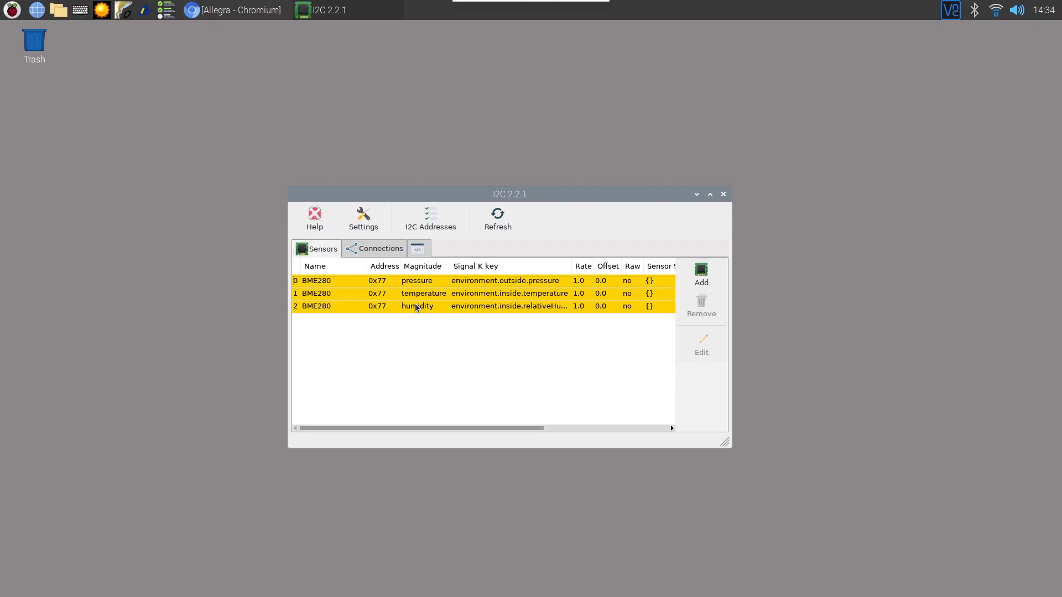
mouse_move(428, 293)
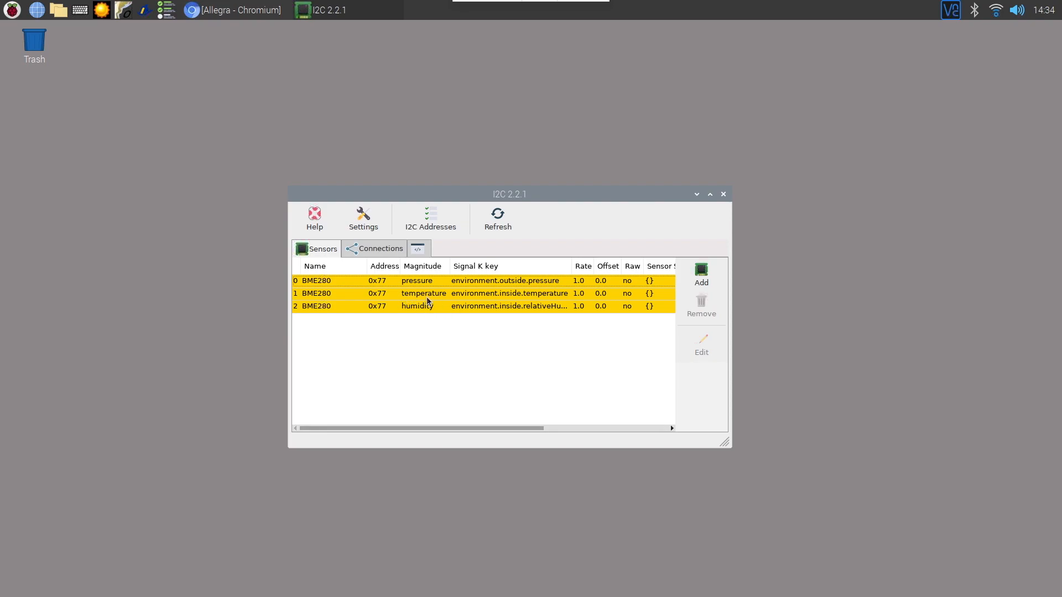
mouse_move(510, 301)
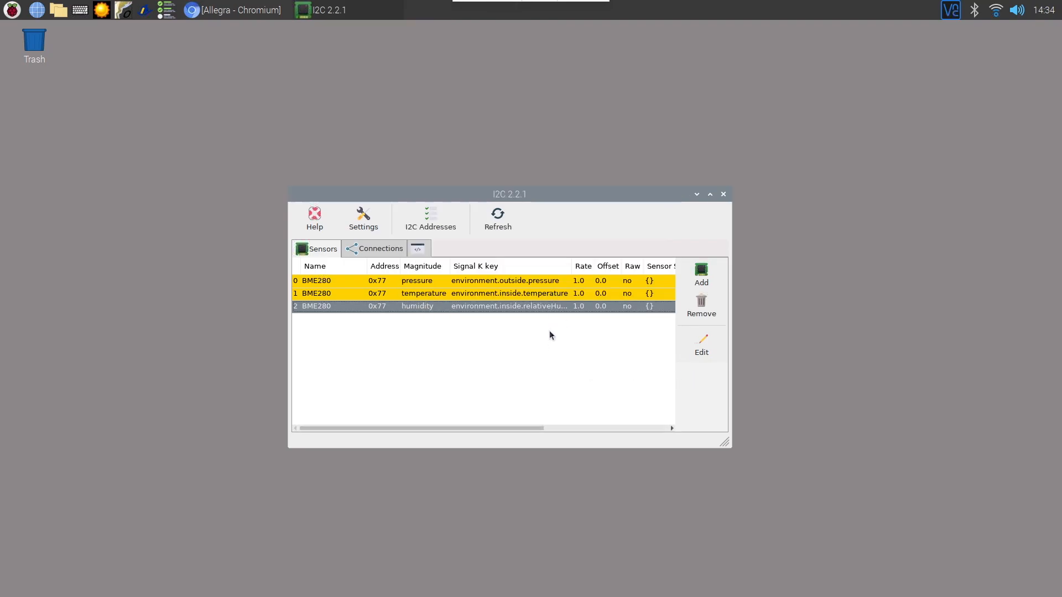
mouse_move(725, 202)
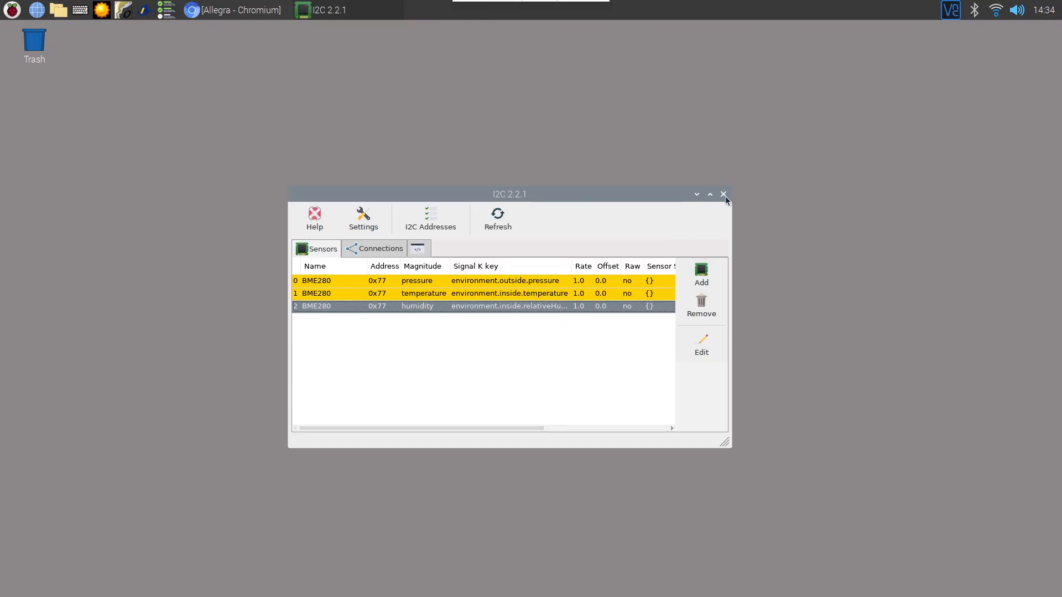
- Close the I2C app and bring the Chromium Signal K dashboard forward
left_click(723, 194)
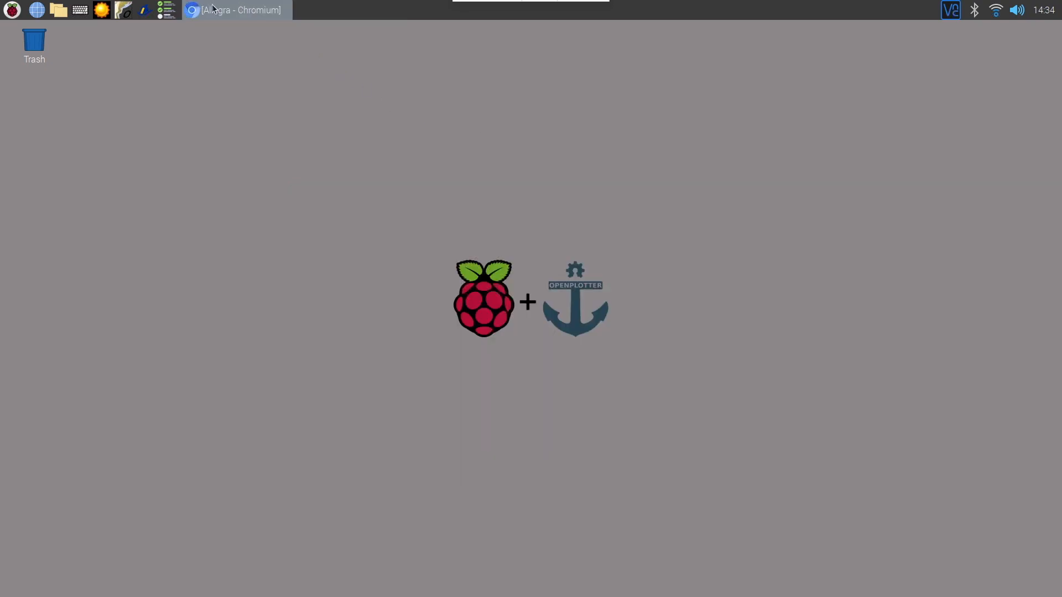
left_click(239, 10)
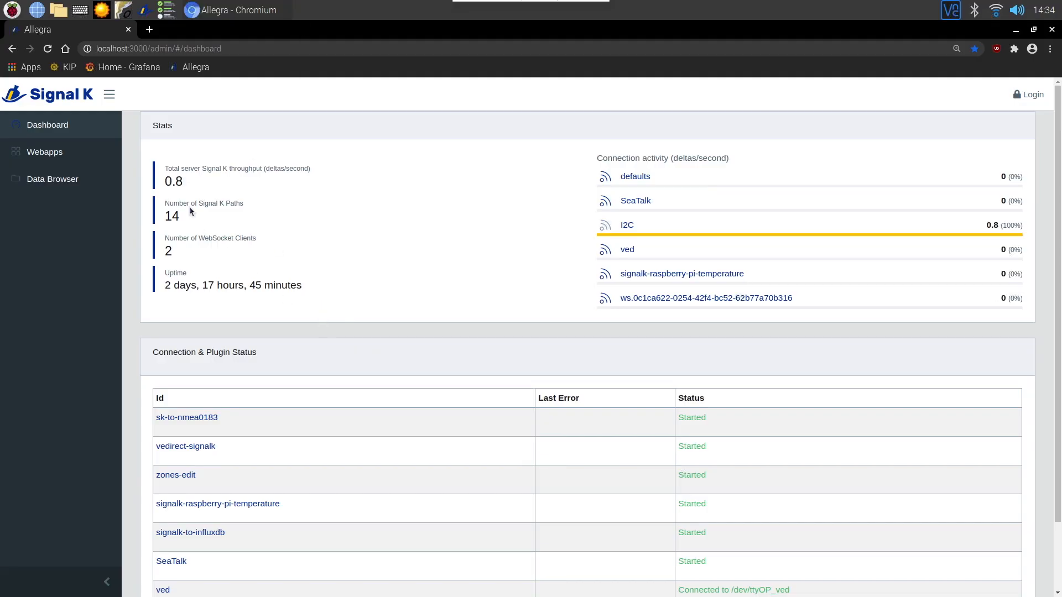
mouse_move(565, 375)
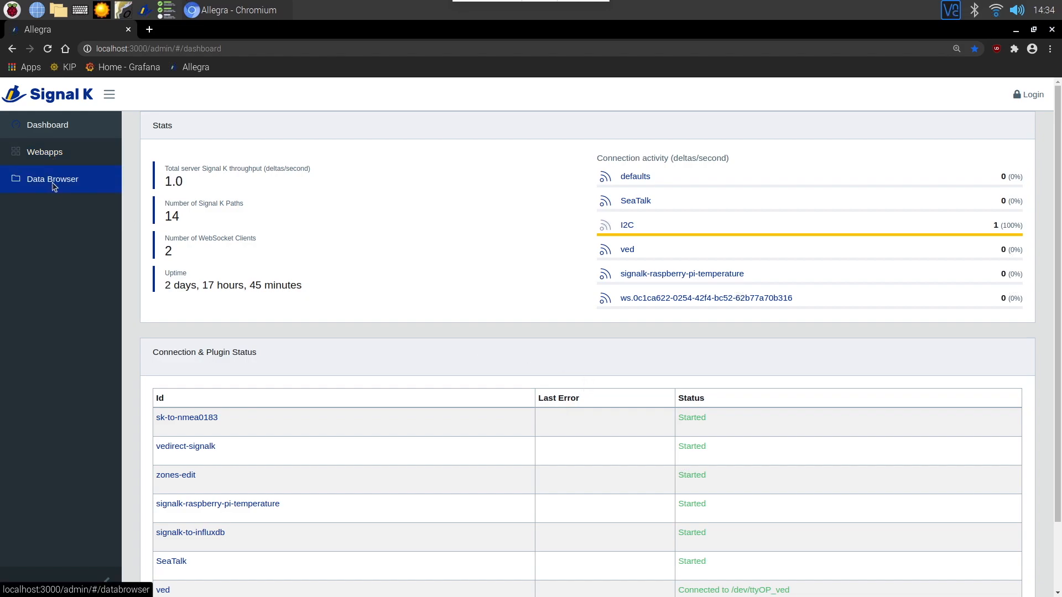
- Open Data Browser and inspect the BME280 humidity, temperature and pressure rows
left_click(52, 179)
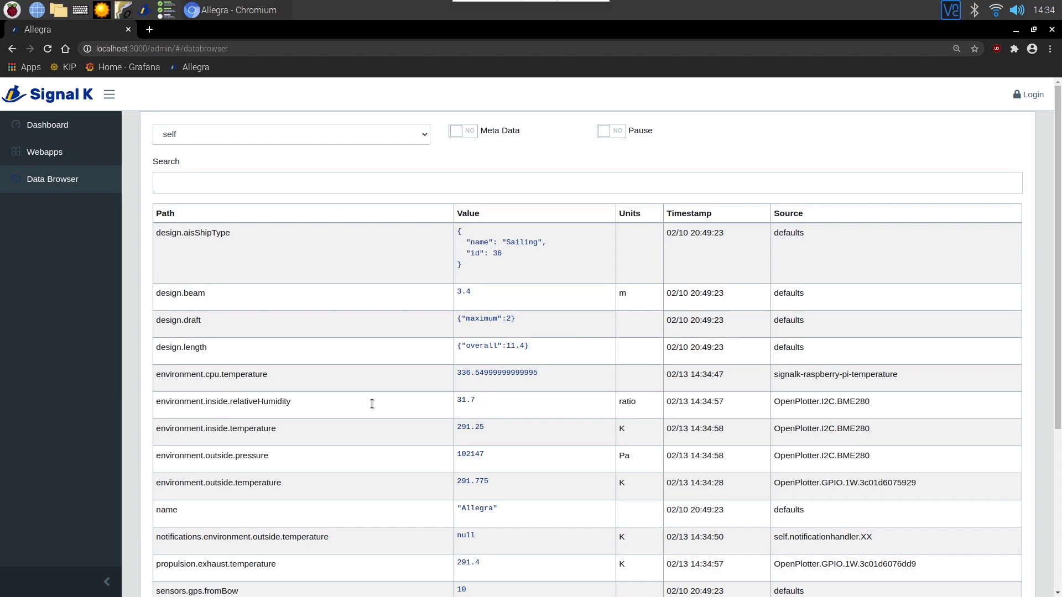
double_click(243, 428)
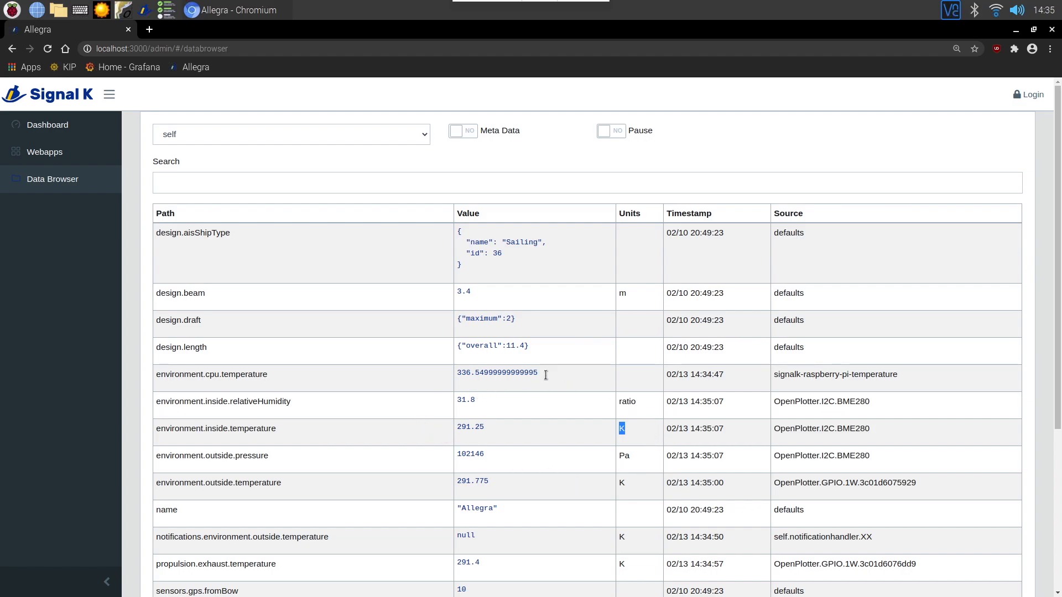
mouse_move(587, 400)
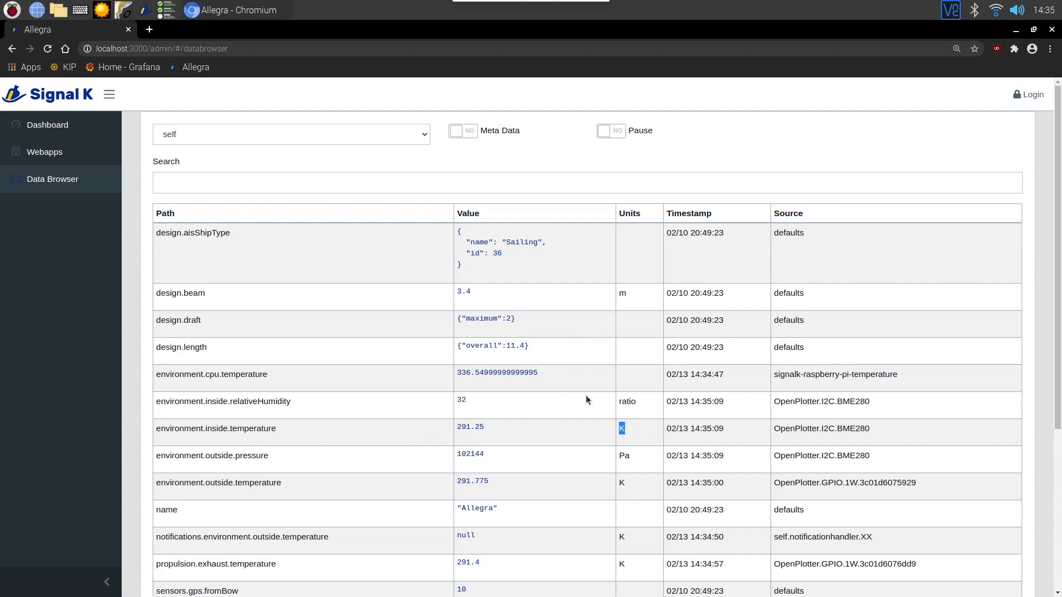
mouse_move(665, 441)
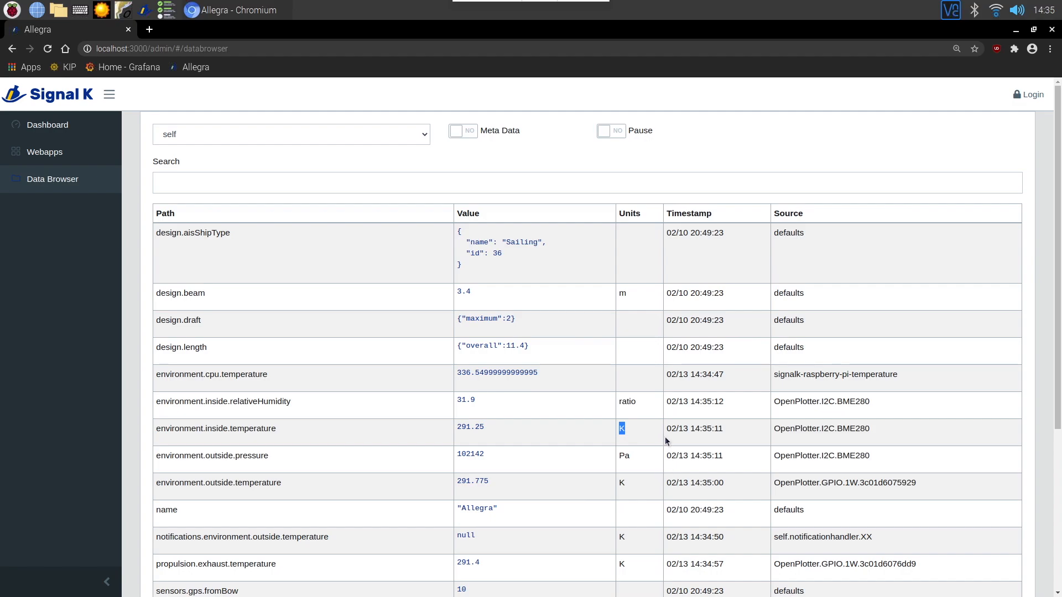
mouse_move(392, 457)
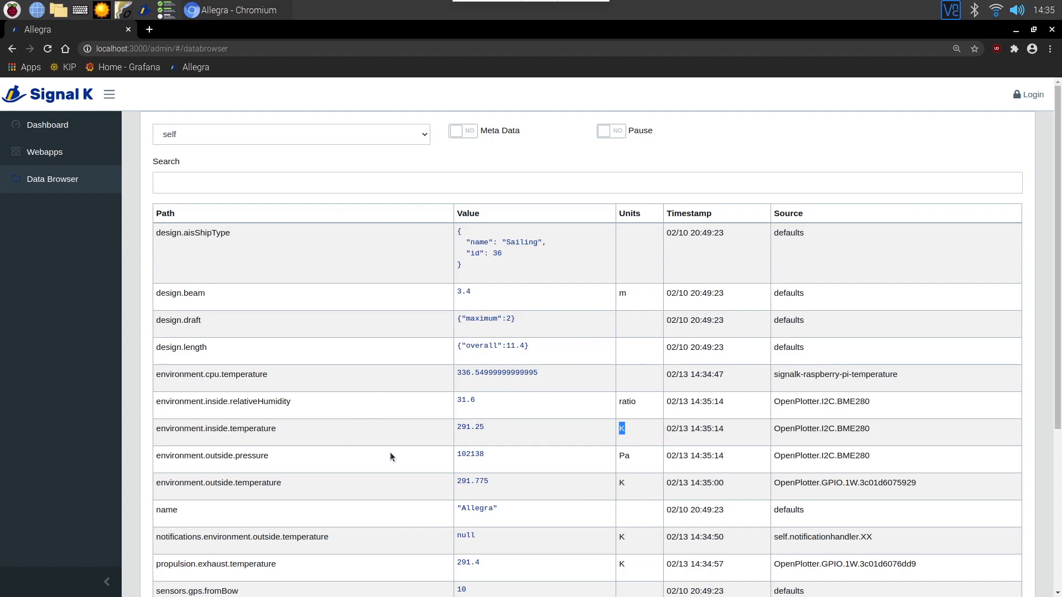